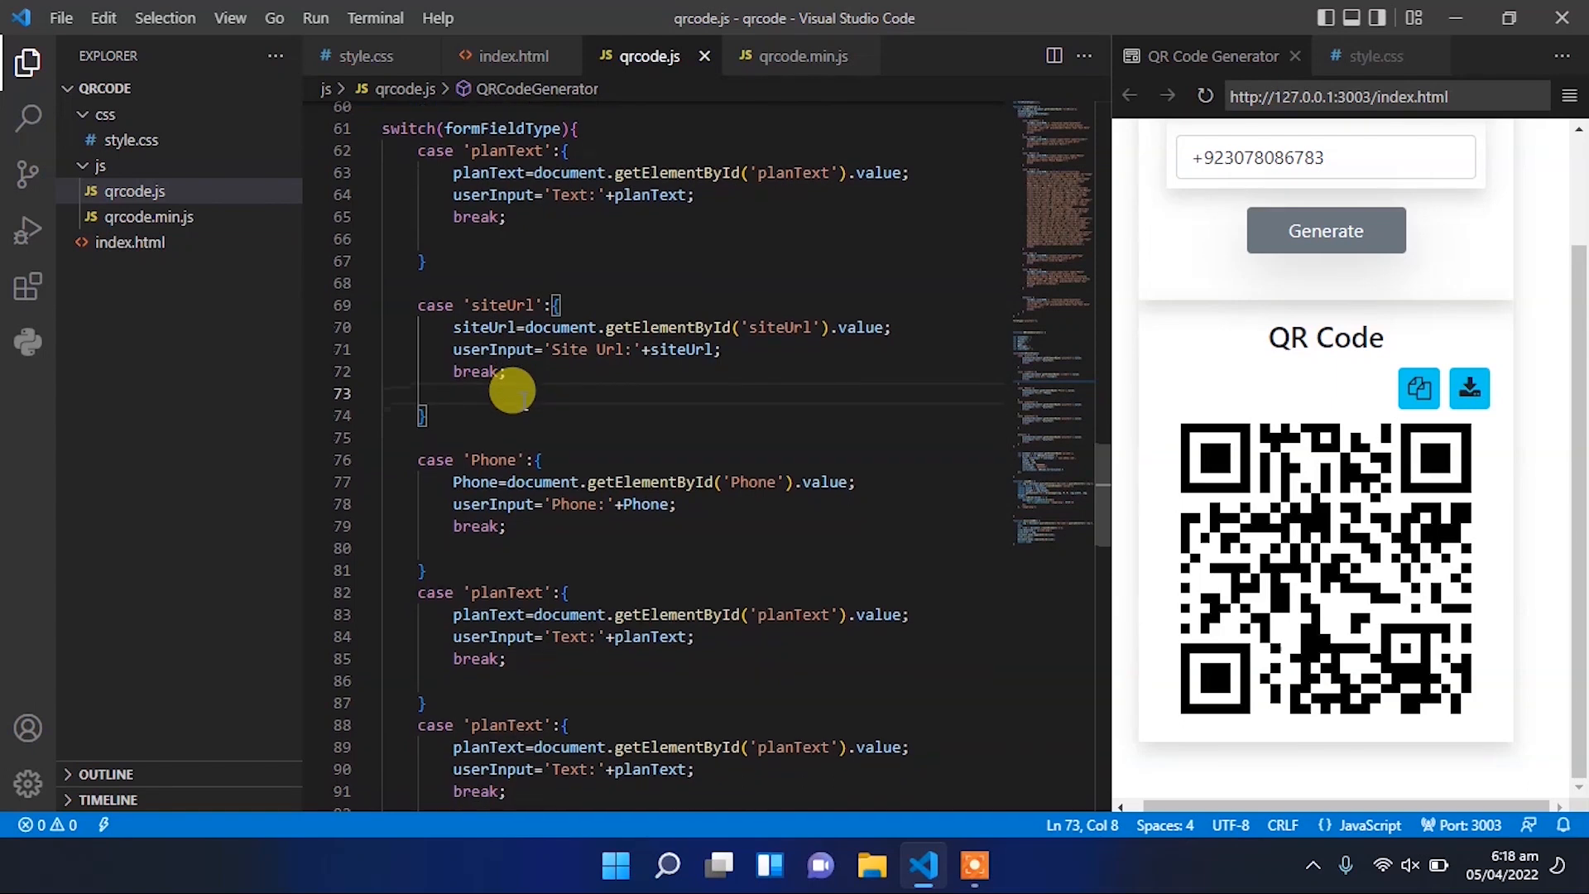
# - Rename the fourth switch case from 'planText' to 'Vcard' using multi-cursor selection
pyautogui.scroll(-3)
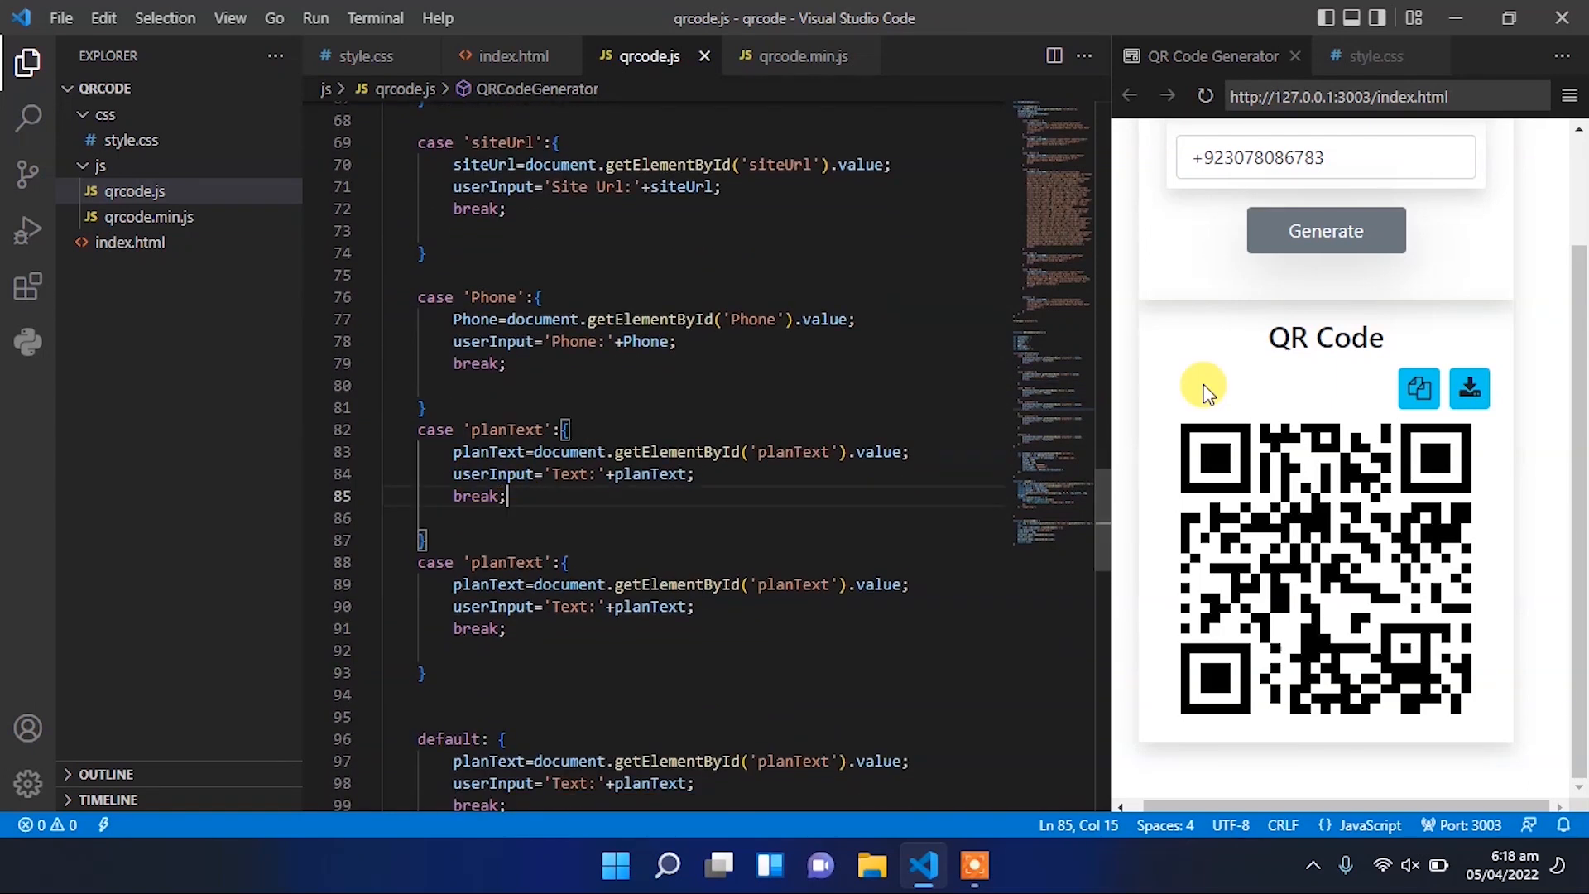
pyautogui.scroll(3)
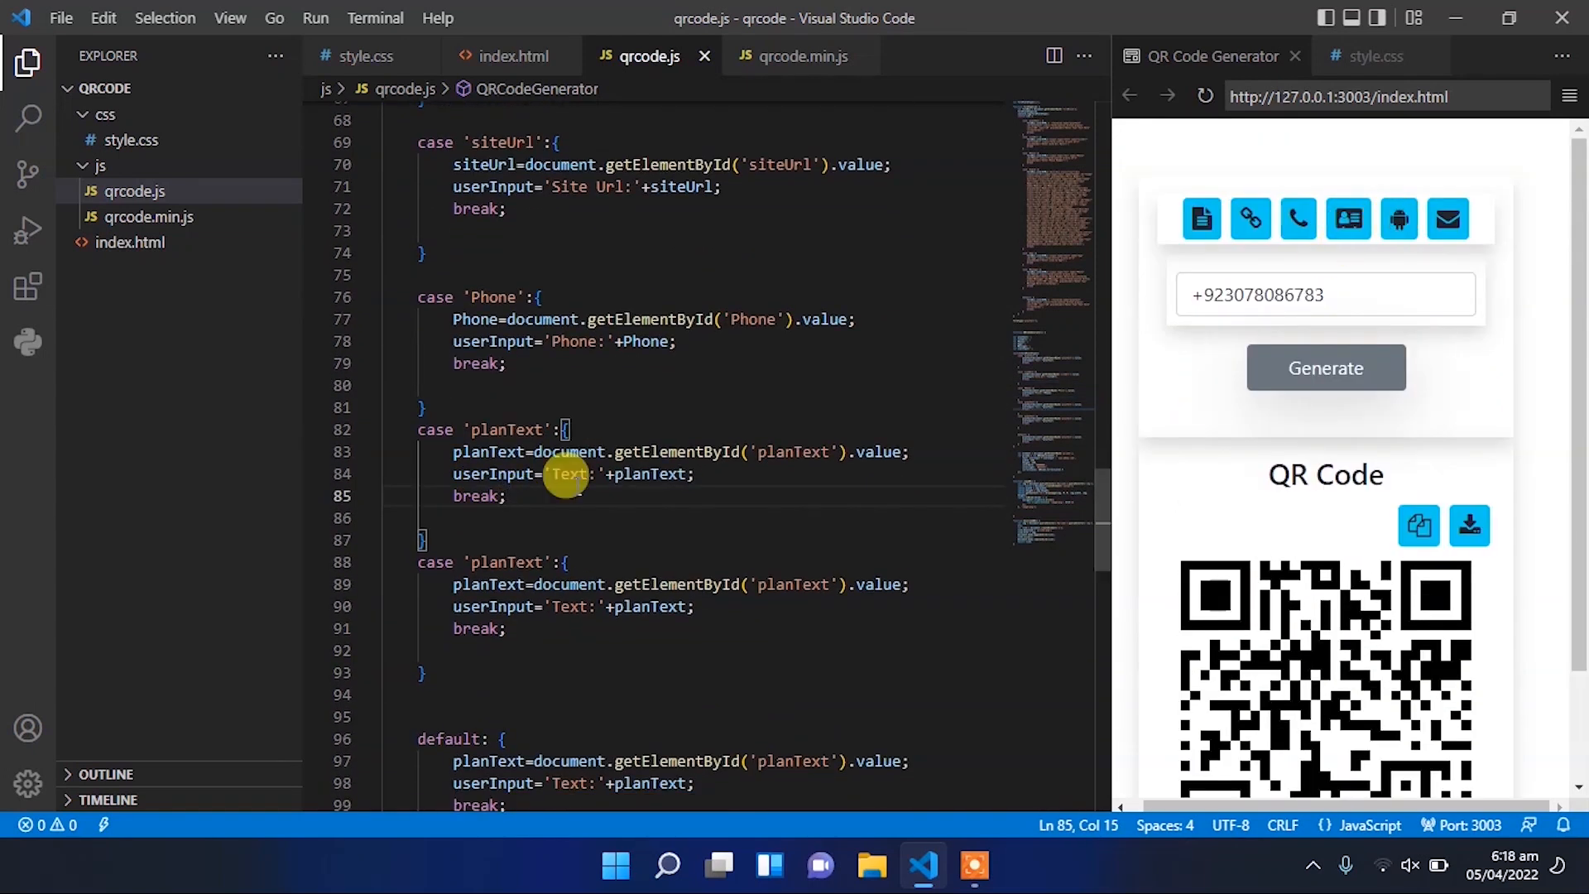
pyautogui.doubleClick(492, 296)
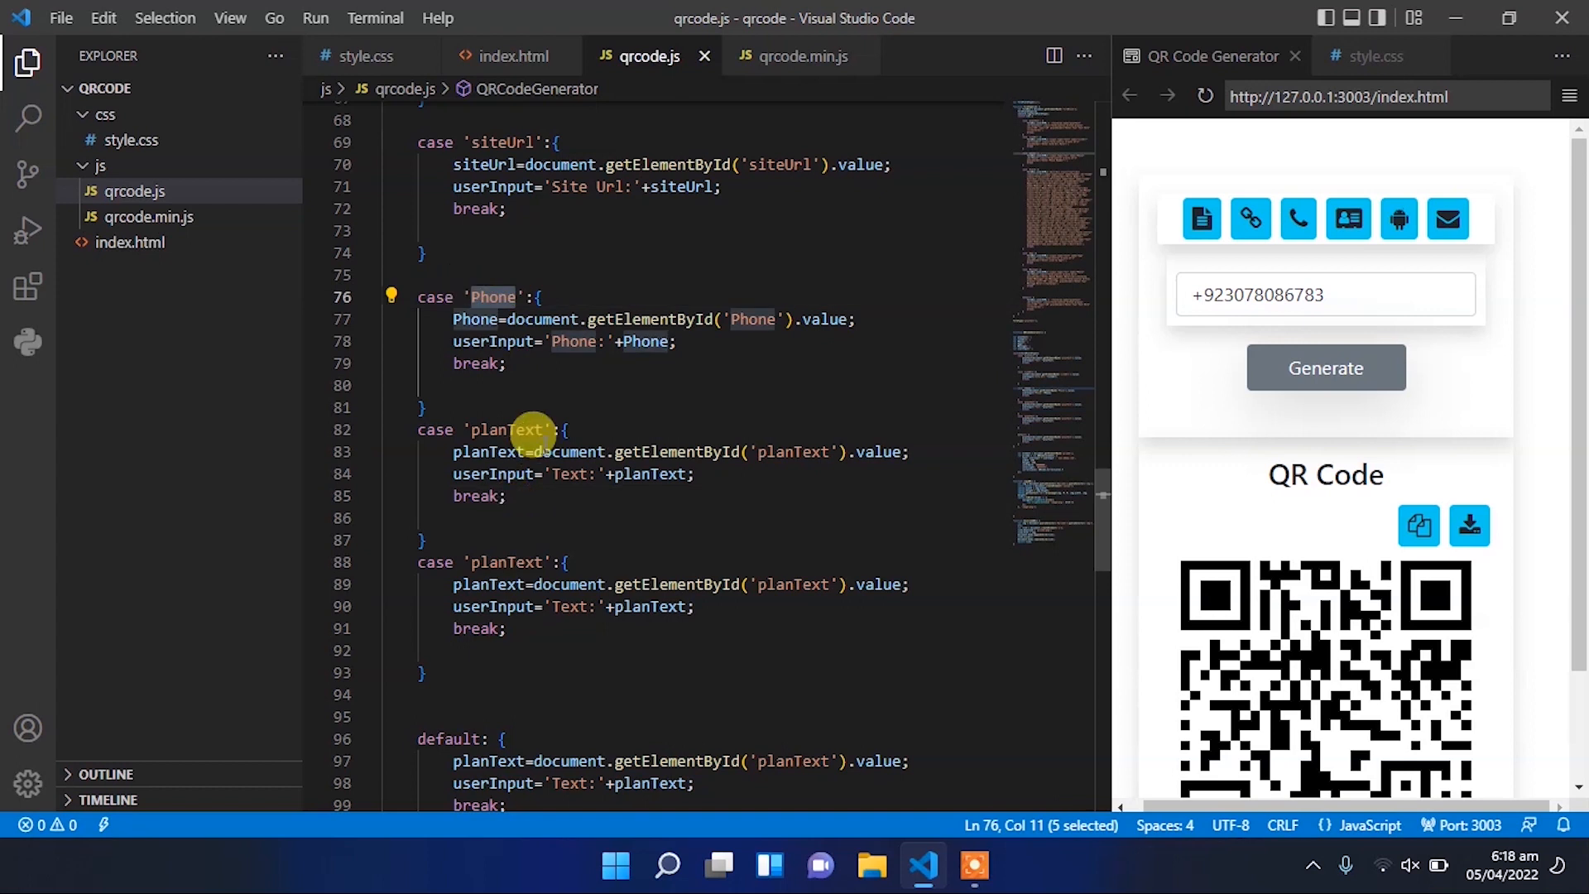
pyautogui.press('Ctrl+d')
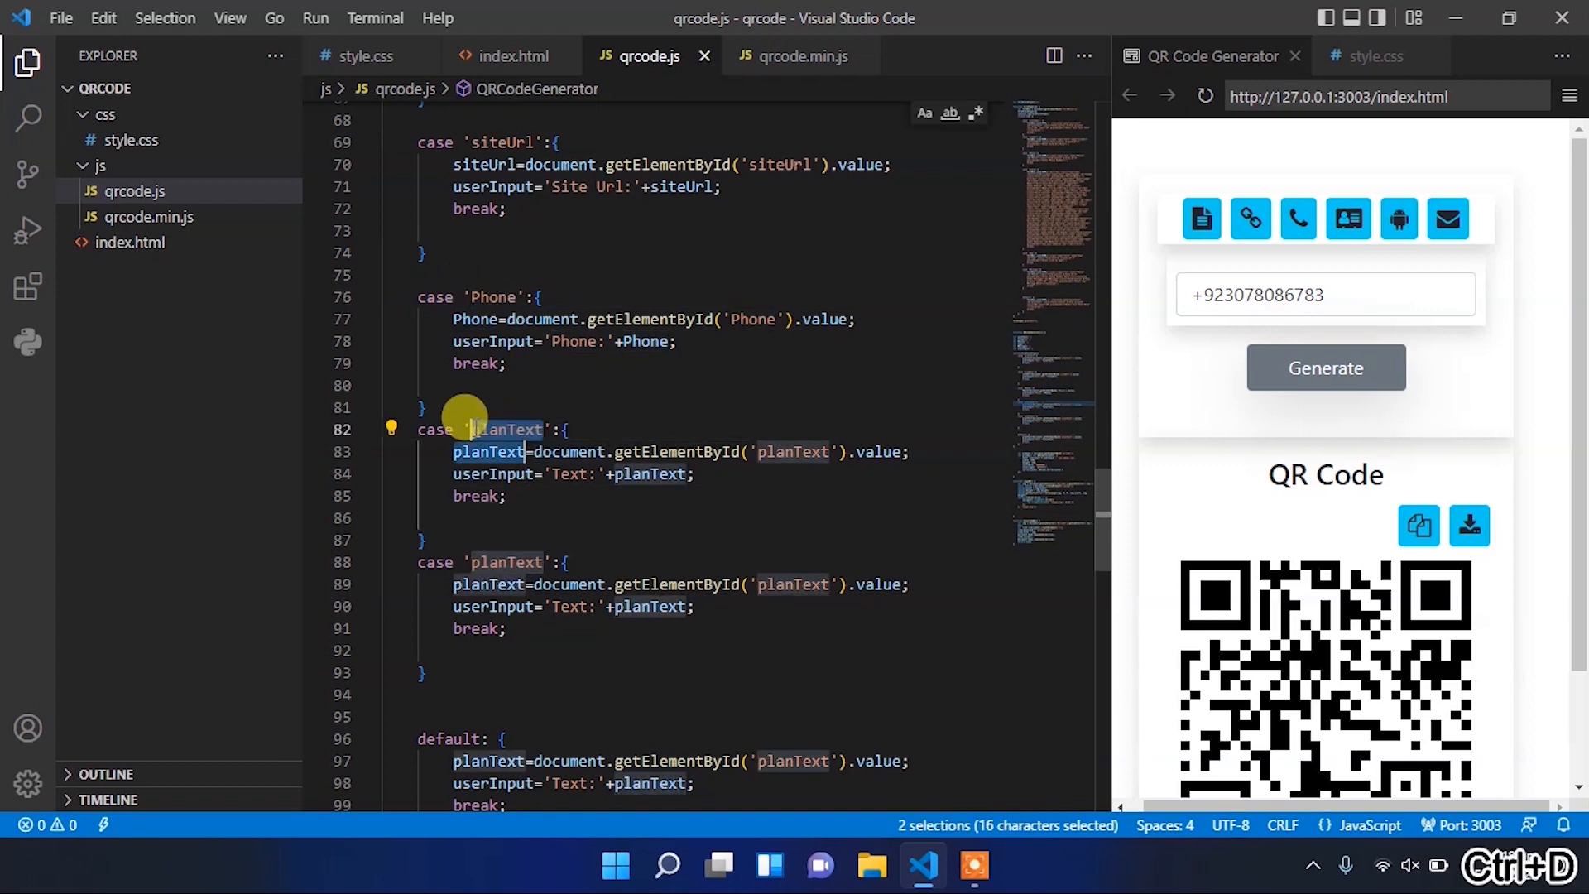
pyautogui.press('Ctrl+D')
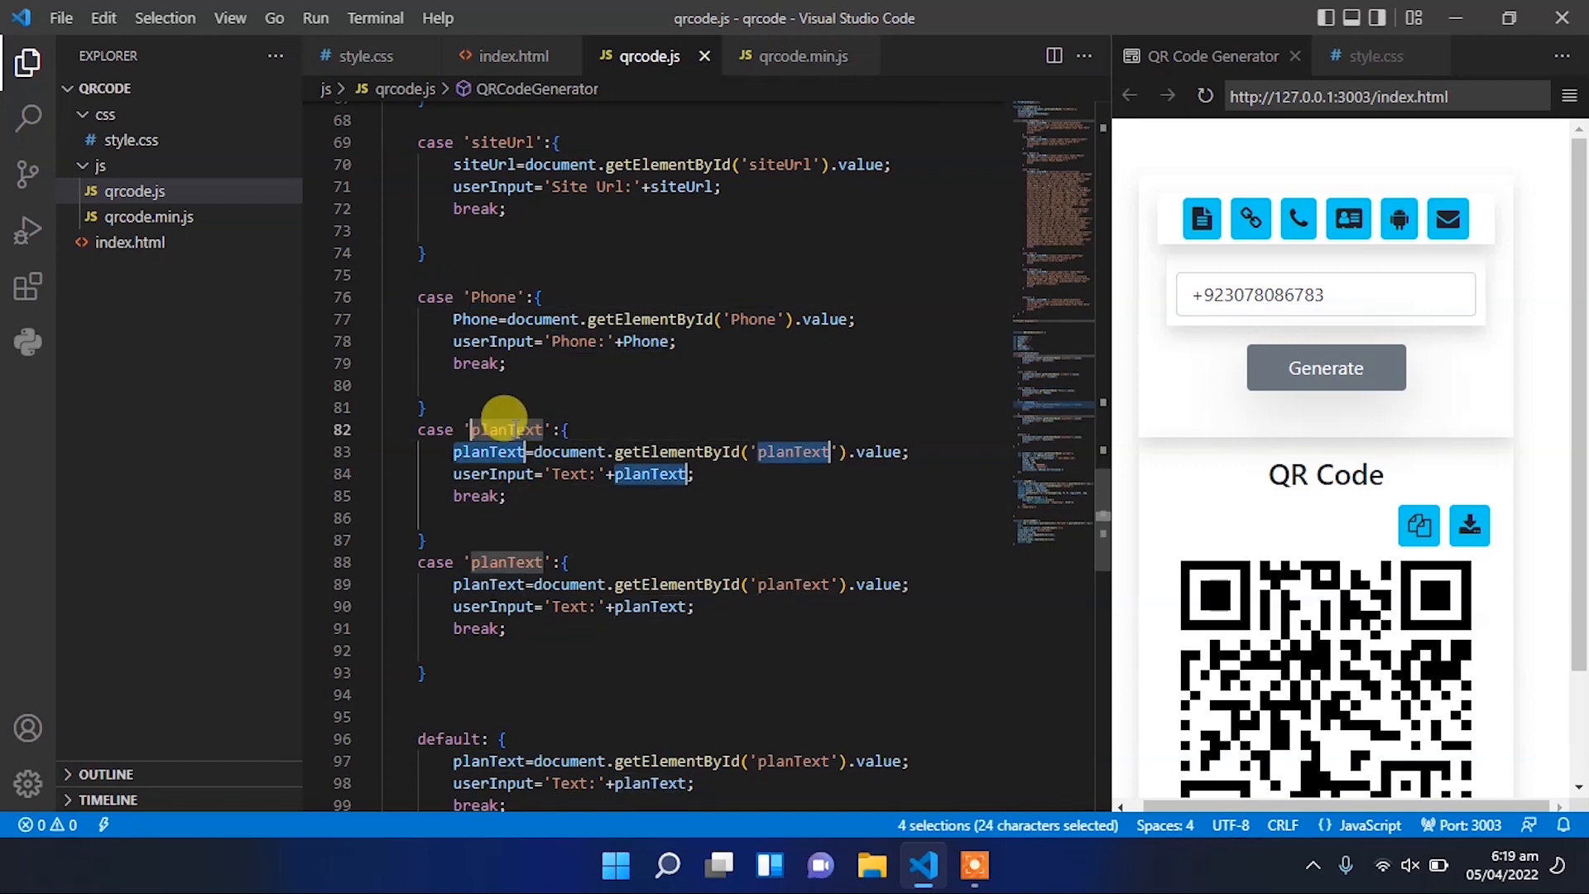
pyautogui.click(477, 429)
pyautogui.write('Vcard')
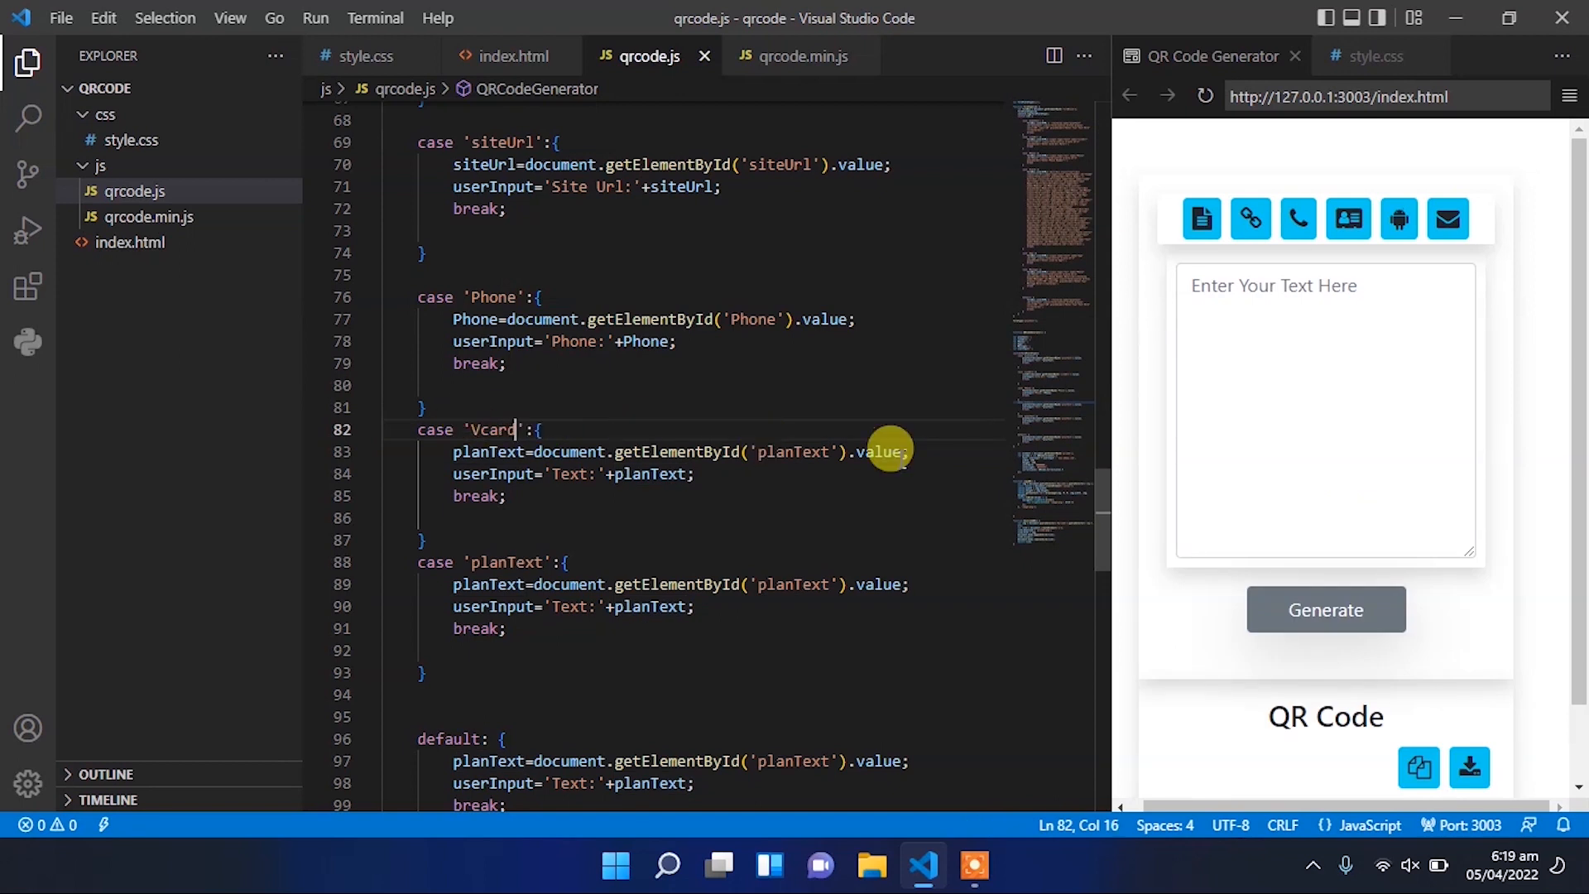
pyautogui.scroll(3)
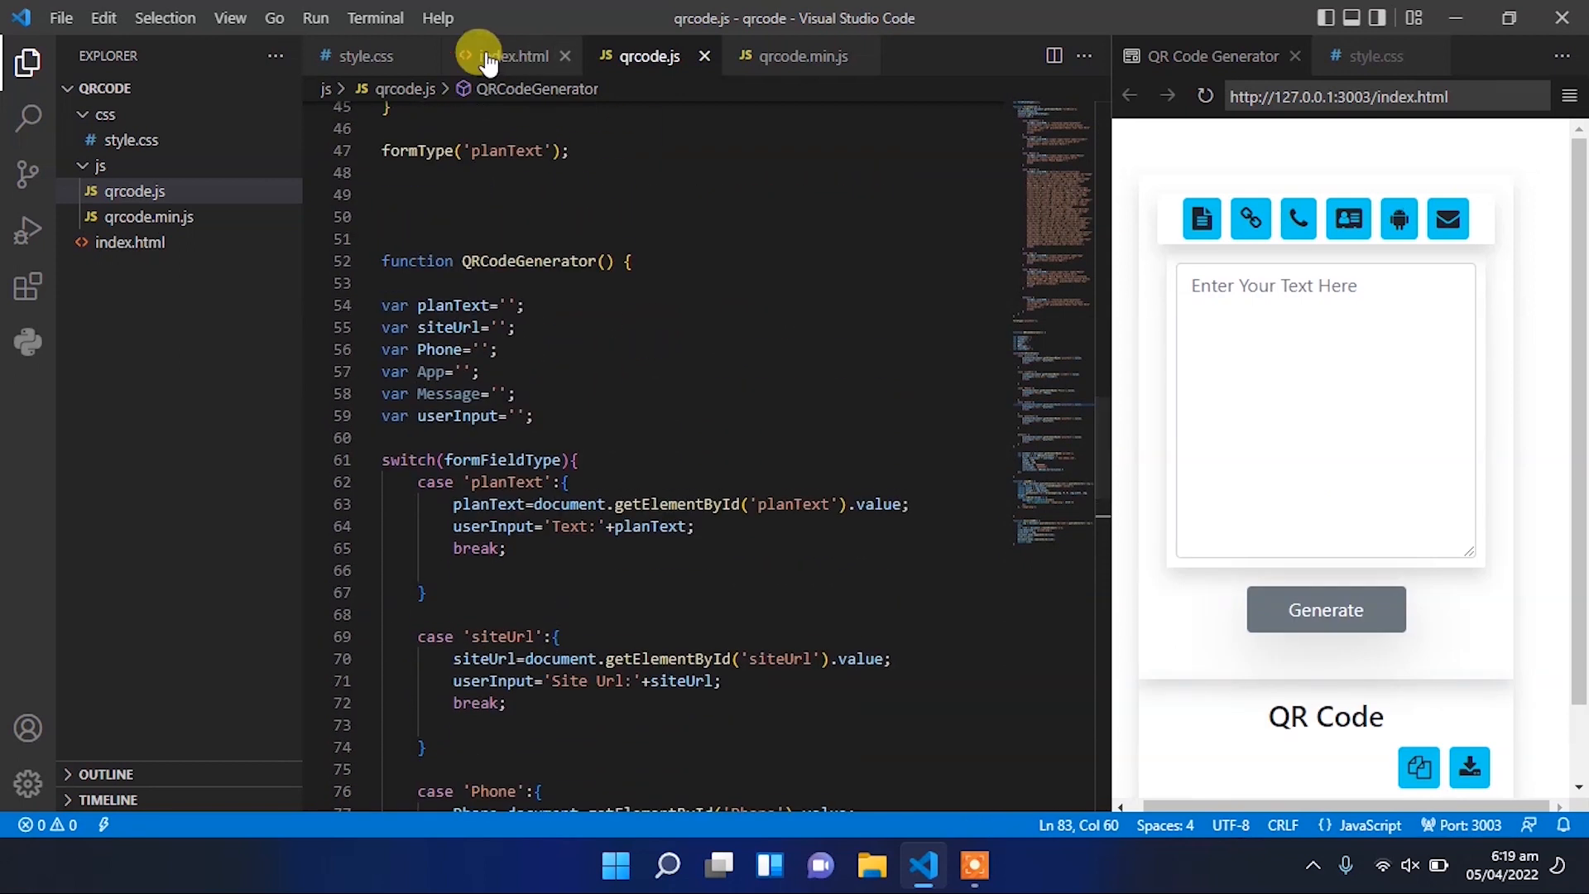
# - Declare empty vCard variables fname, lname, Mobile, Fax, Email, Company, Job, Street, City, Zip, State, Country, Website
pyautogui.click(511, 57)
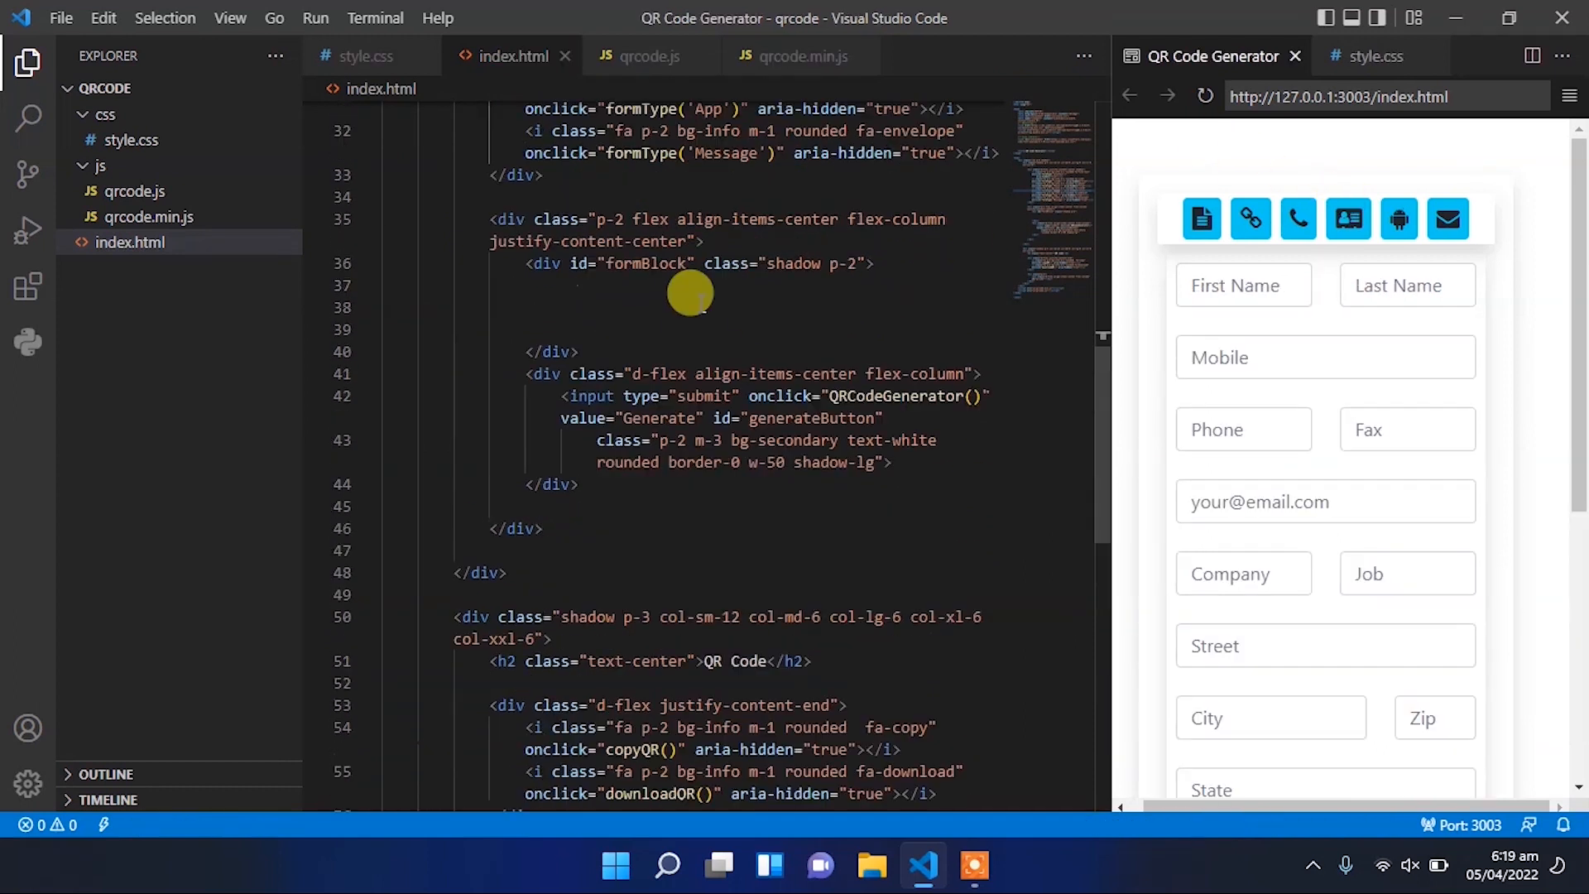
pyautogui.click(647, 56)
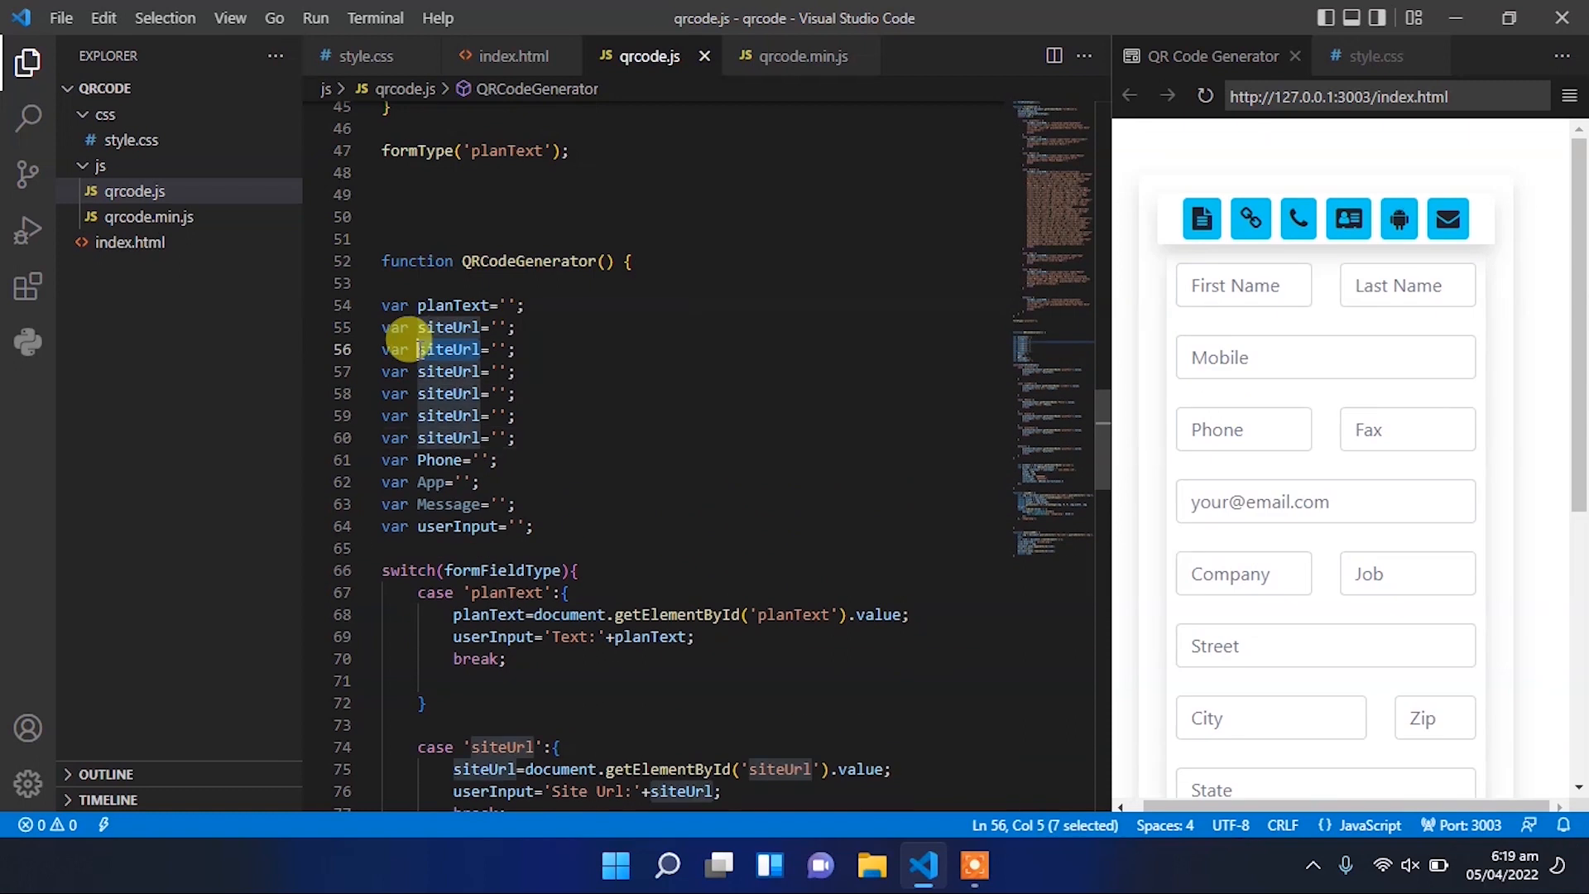
pyautogui.press('ctrl+v')
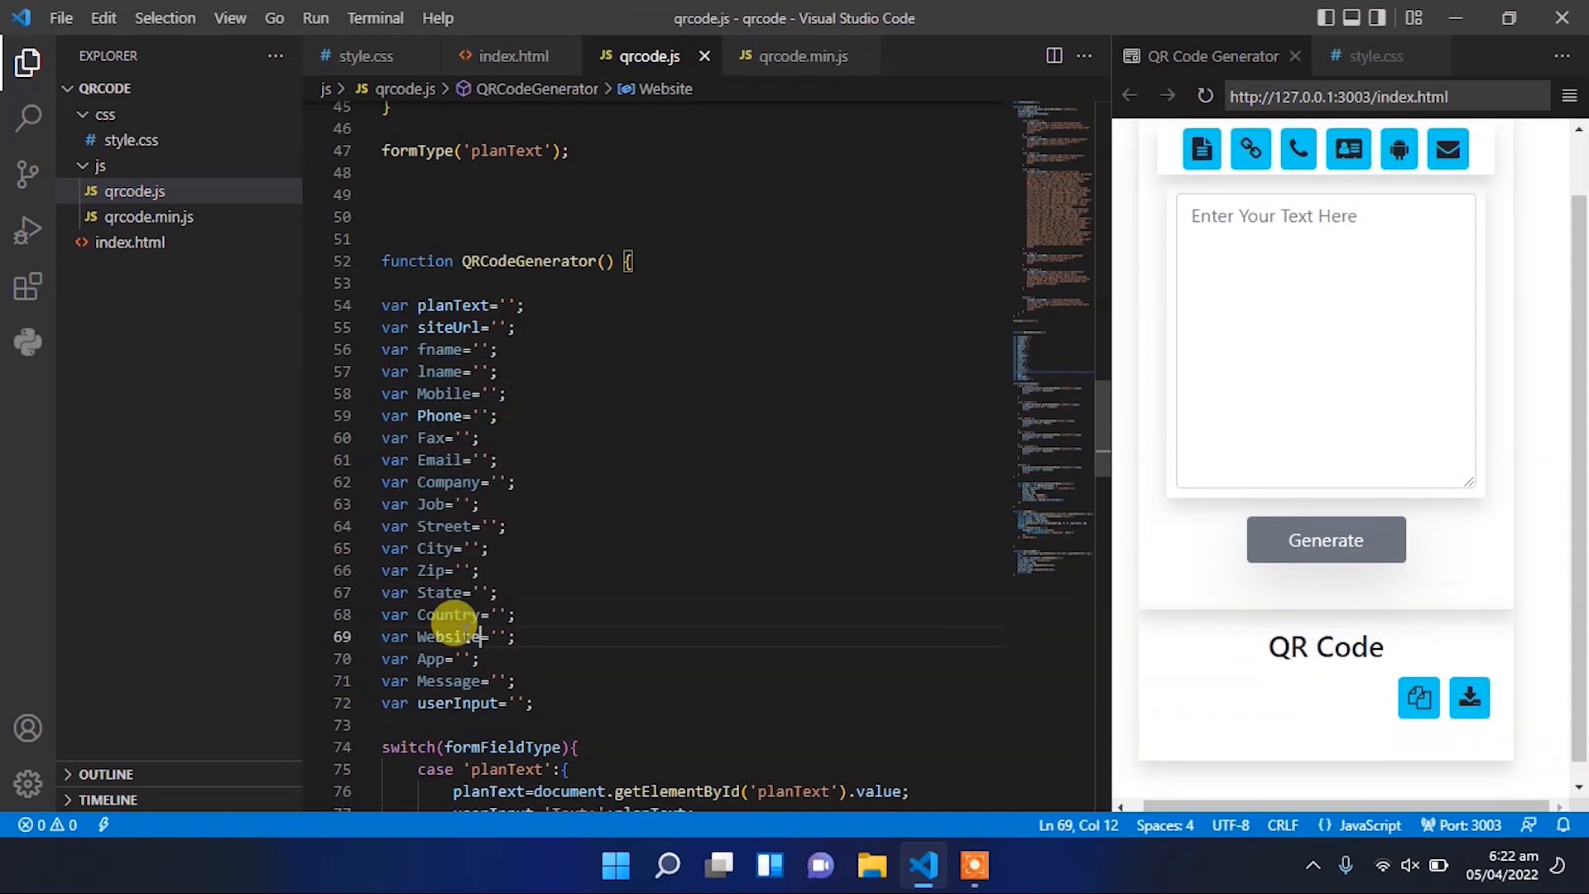
pyautogui.write('function inputValue(')
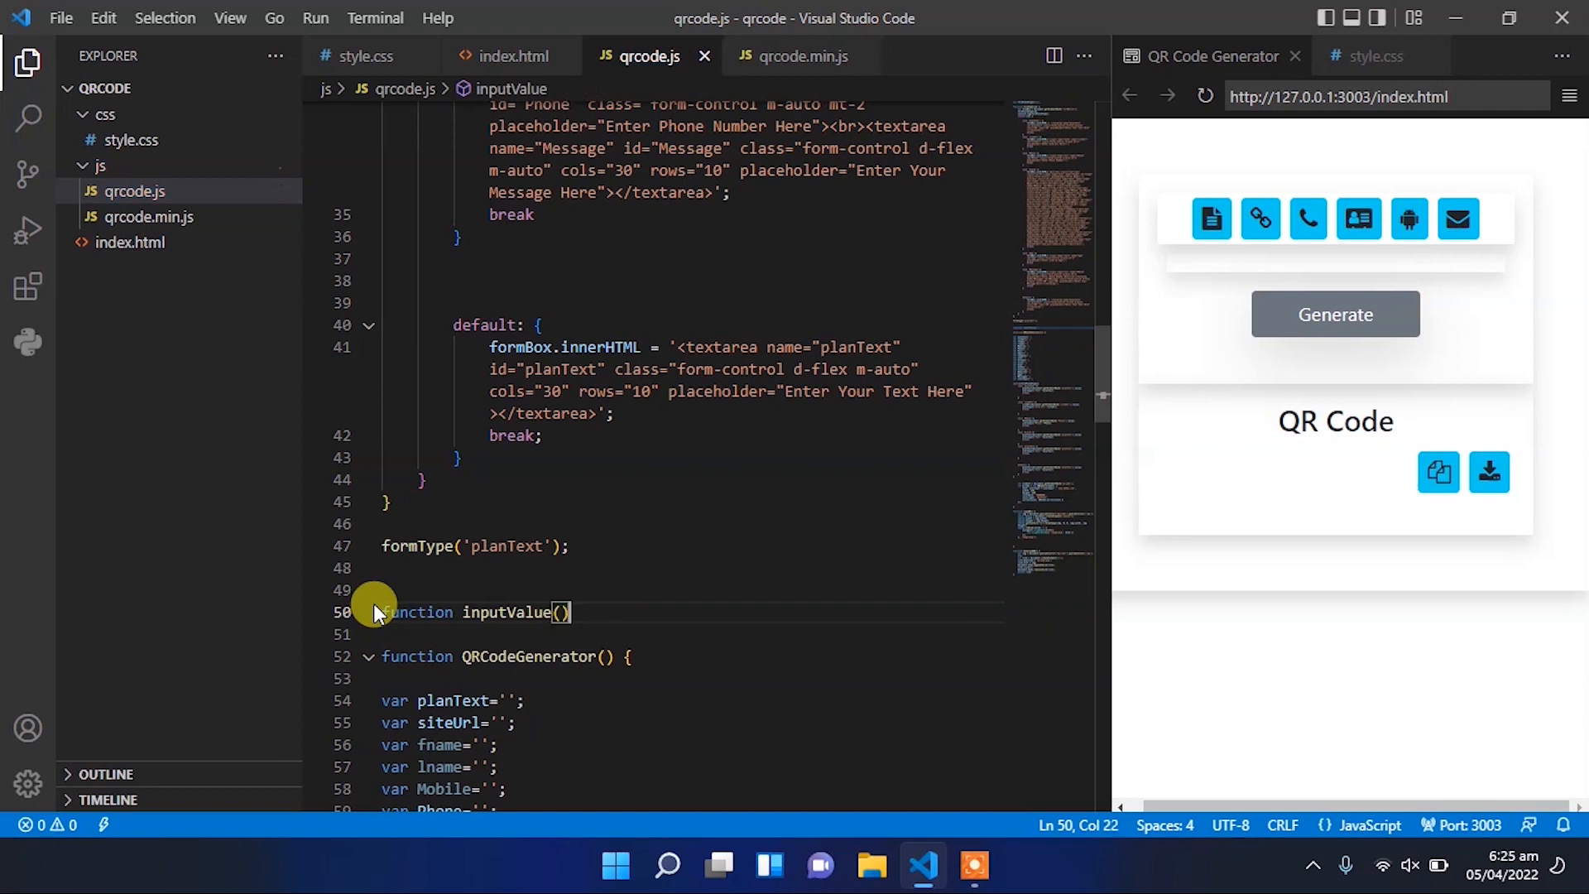
# - Make inputValue(id) return document.getElementById(id).value
pyautogui.write('return de')
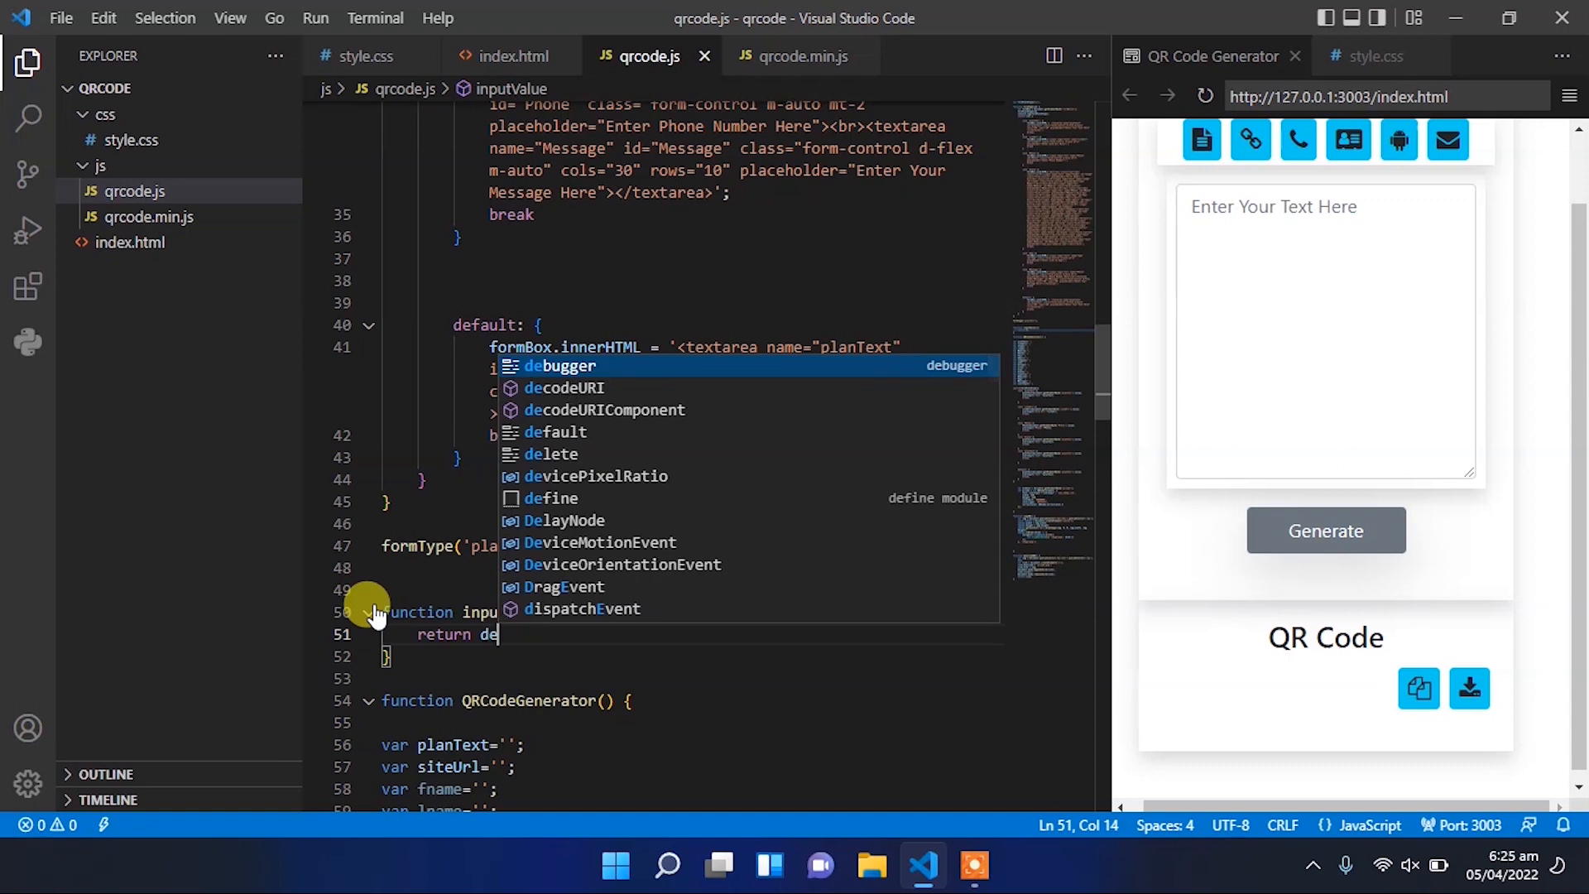
pyautogui.write('document.getElementById(id).value;')
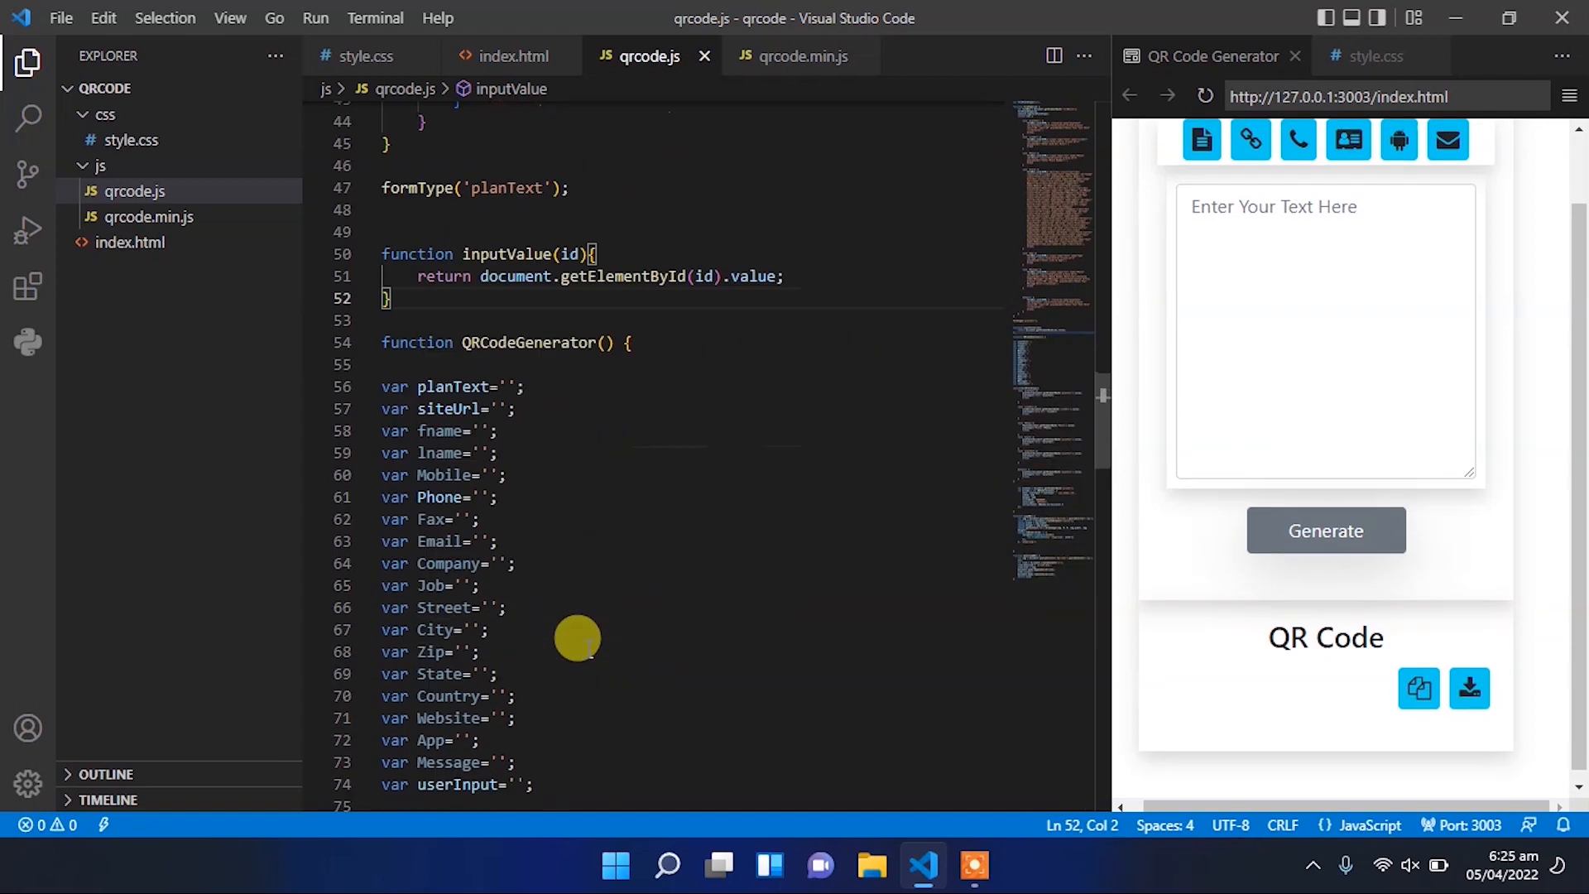
pyautogui.scroll(-3)
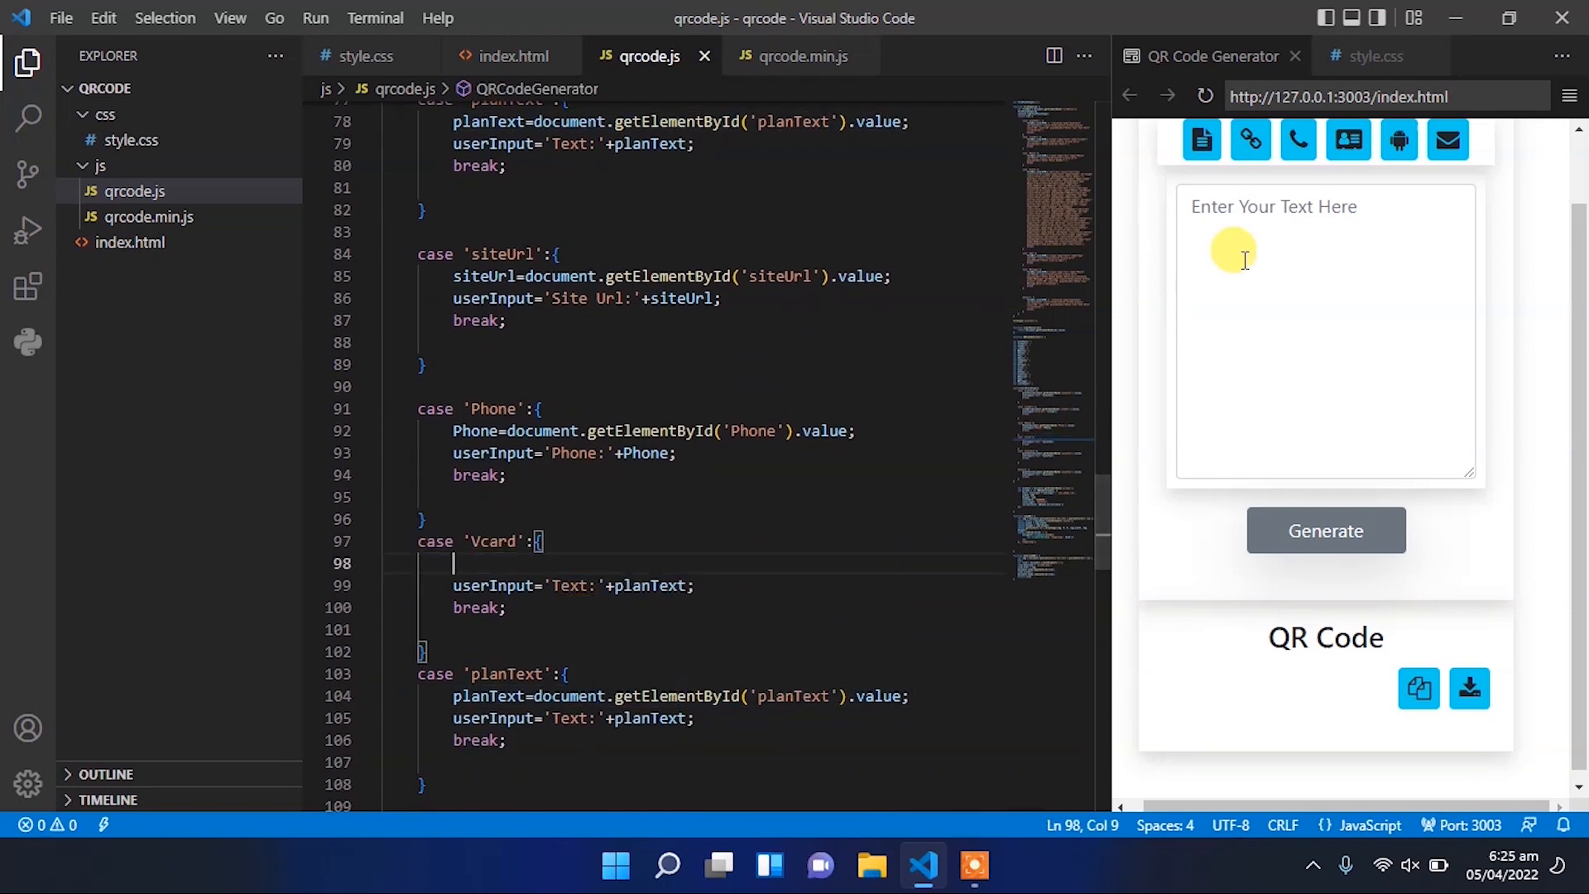
# - Assign fname = inputValue('fname') in the Vcard case and duplicate it for the other fields
pyautogui.write('fname')
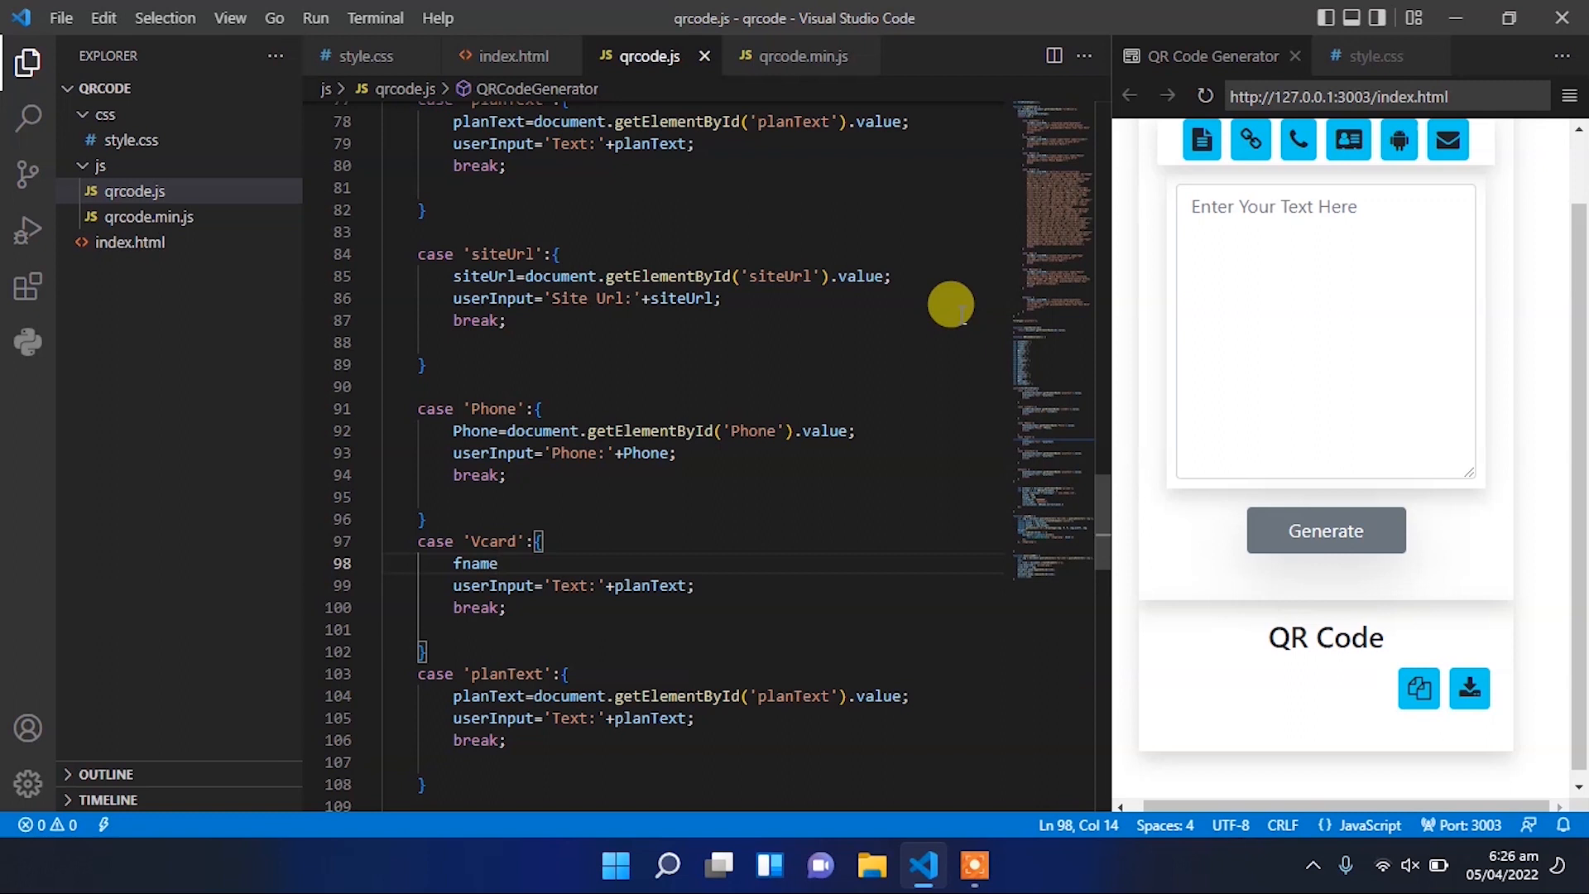
pyautogui.write('=val')
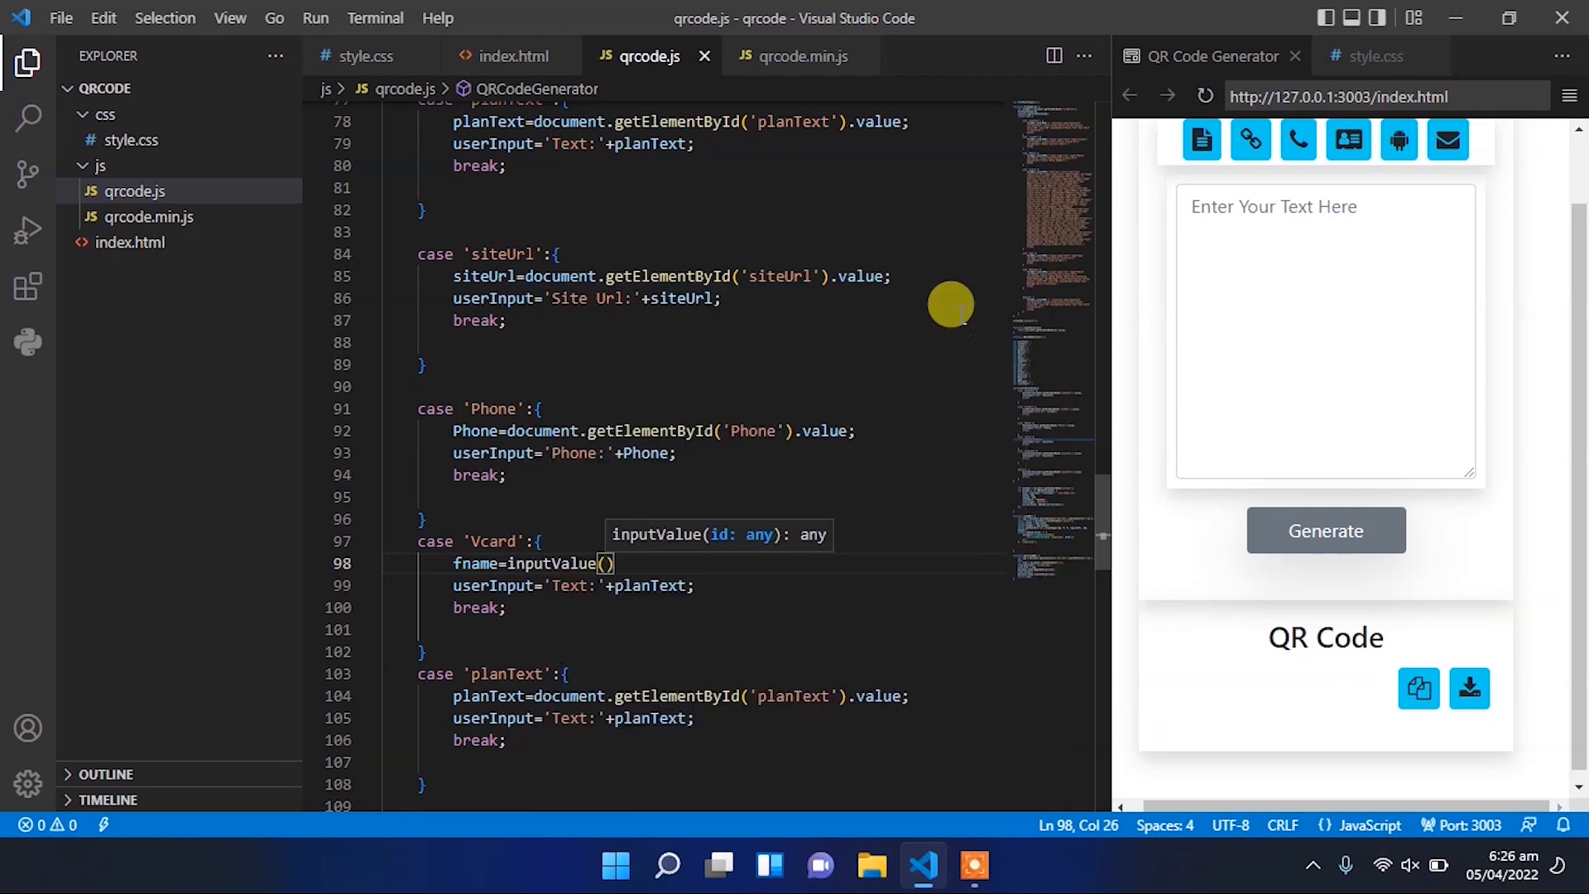
pyautogui.write("'fname'")
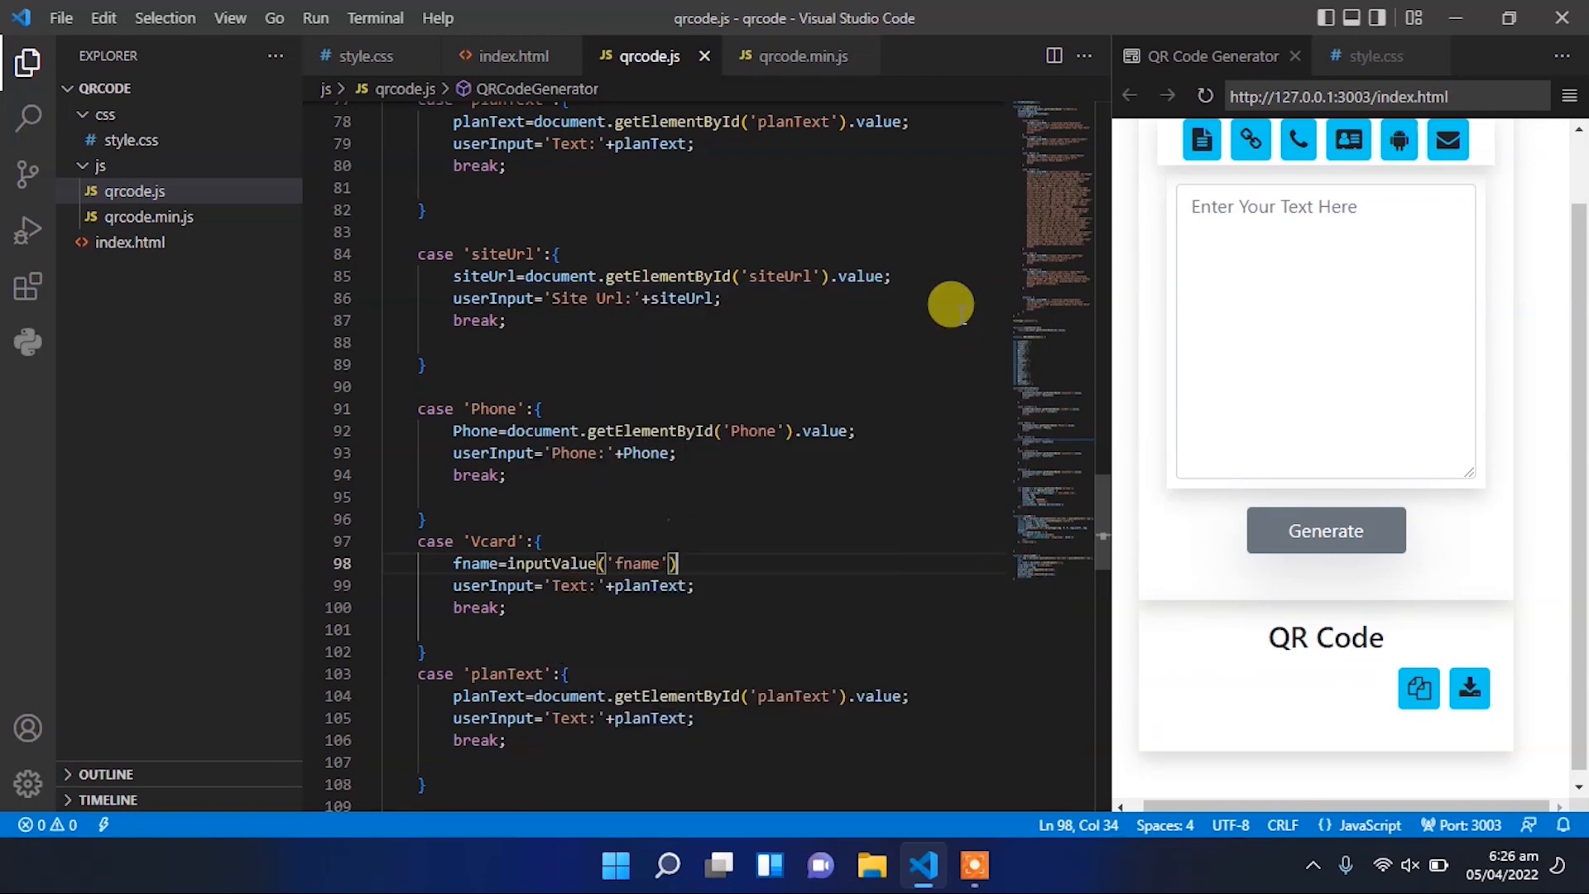
pyautogui.press('ctrl+v')
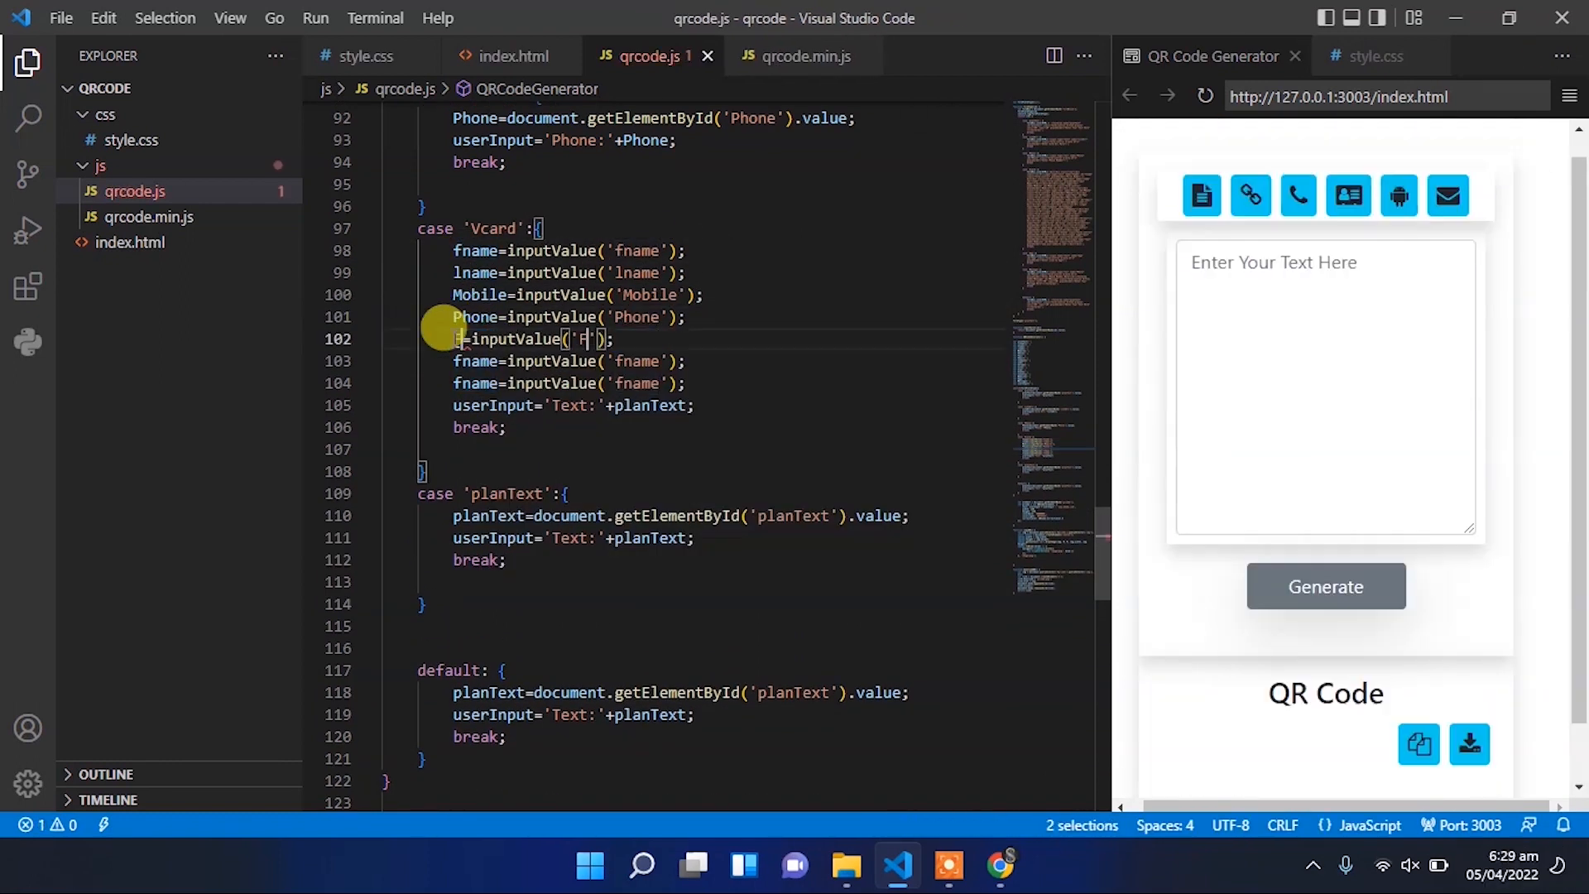
# - Rename the duplicated field ids together and add Website=inputValue('Website'); after Country
pyautogui.press('ctrl+v')
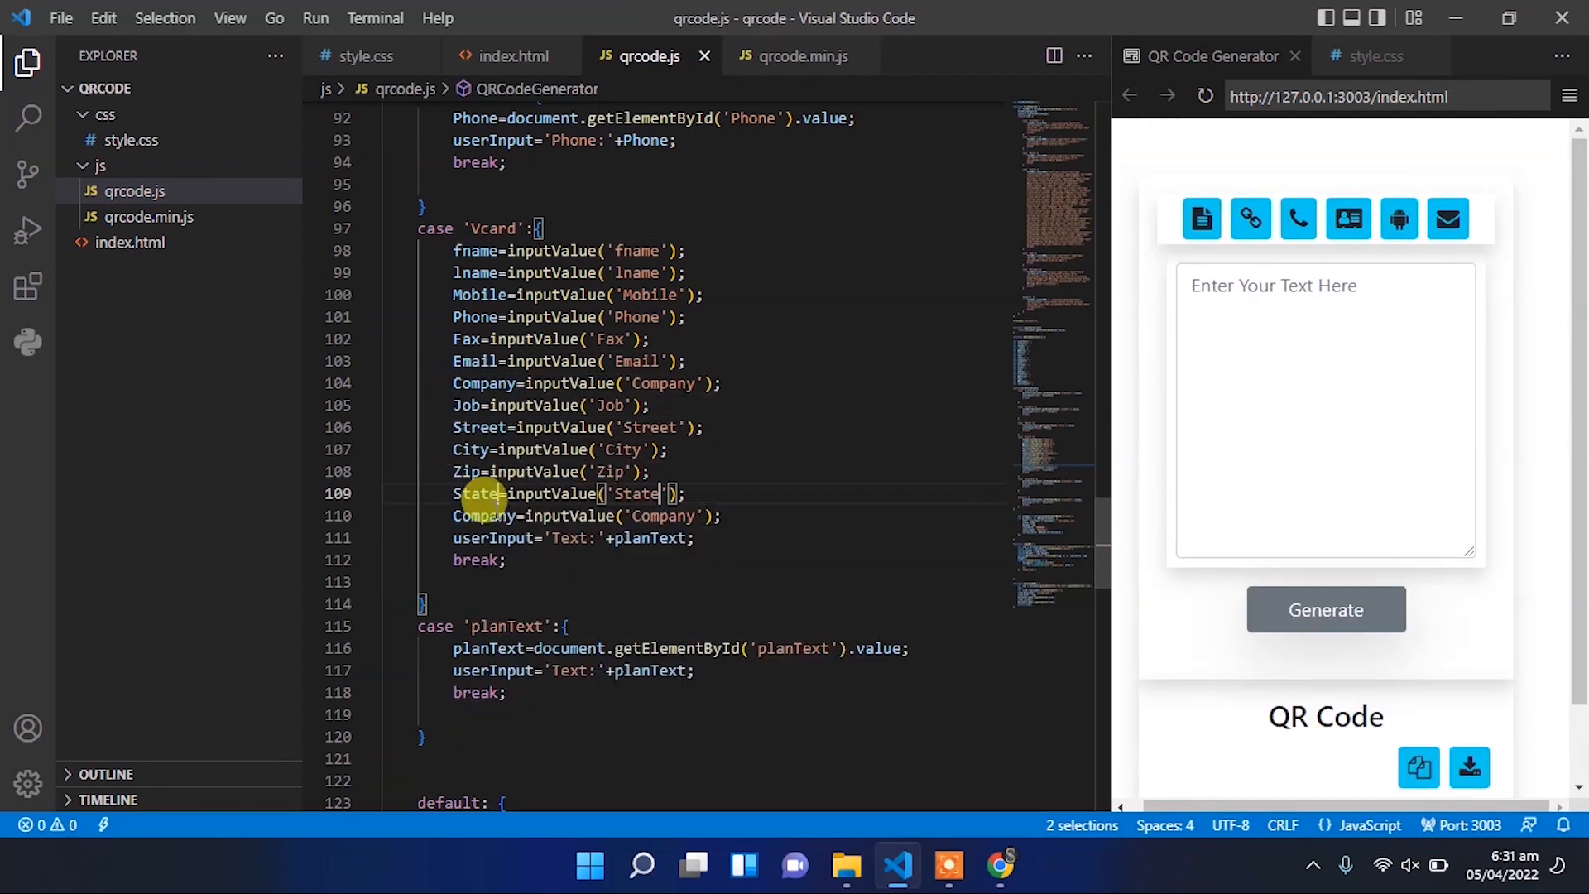
pyautogui.press('Ctrl+D')
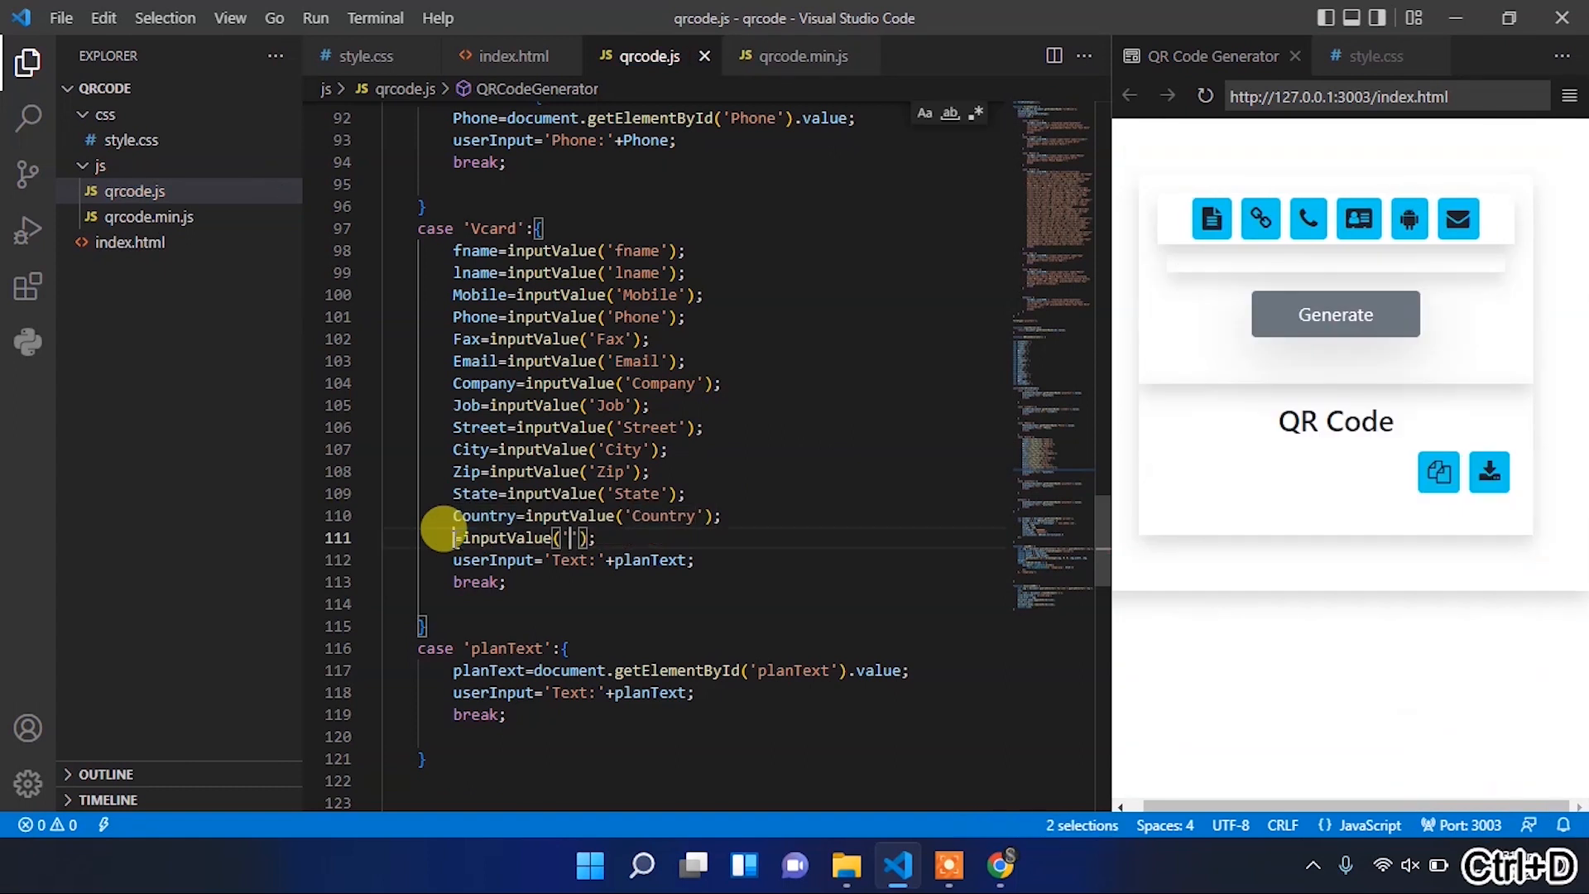
pyautogui.write("Website=inputValue('Website');")
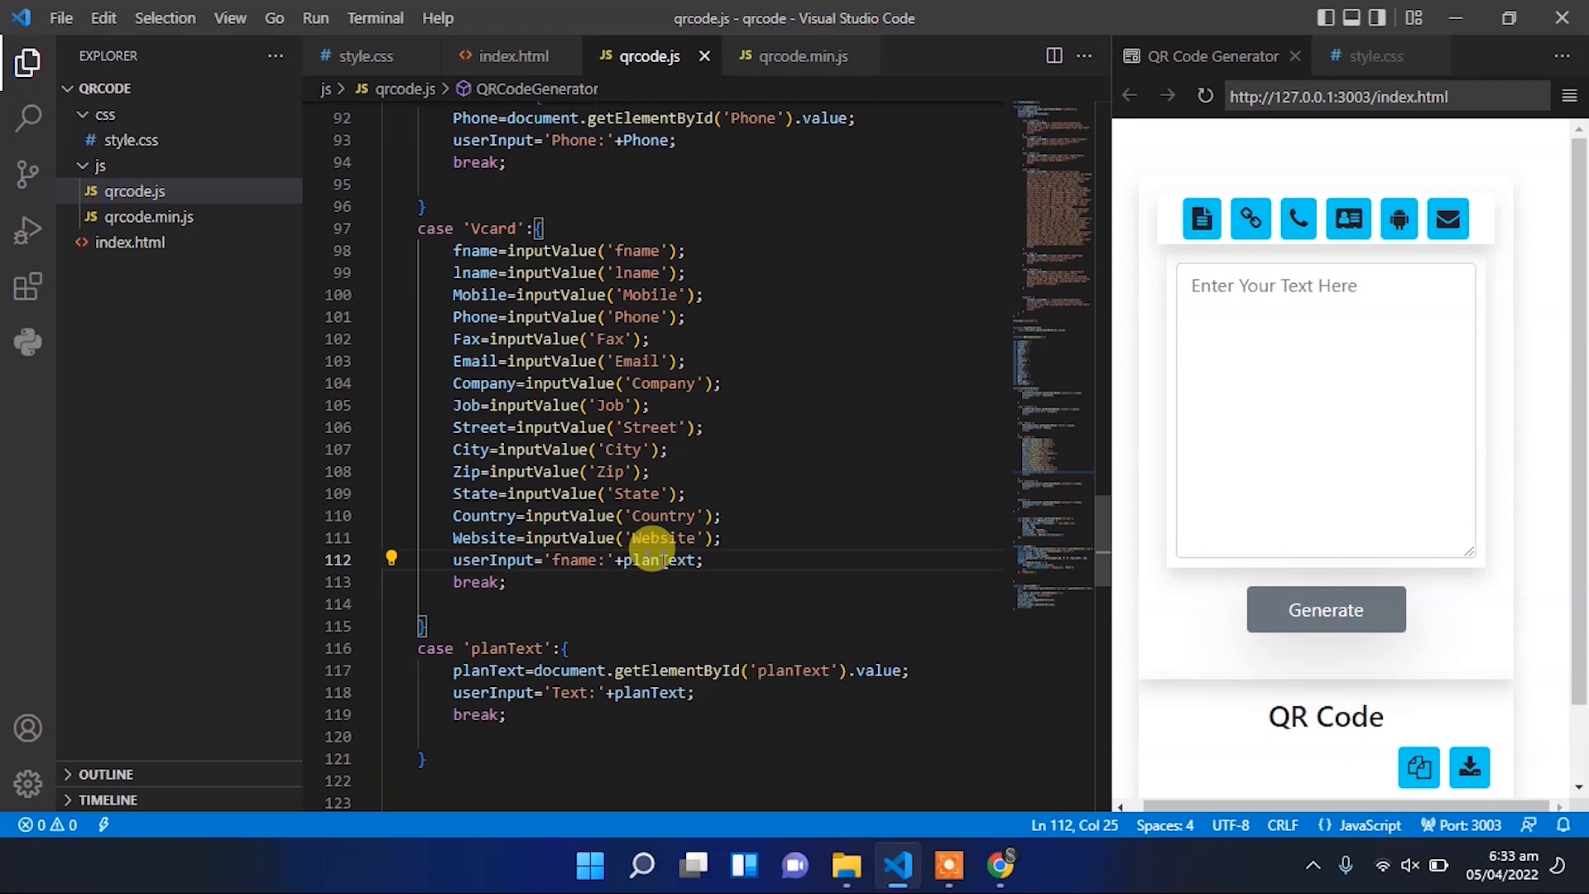
# - Build userInput as 'First Name:'+fname+'\n' lines for every field and console.log(userInput)
pyautogui.write("fname+'")
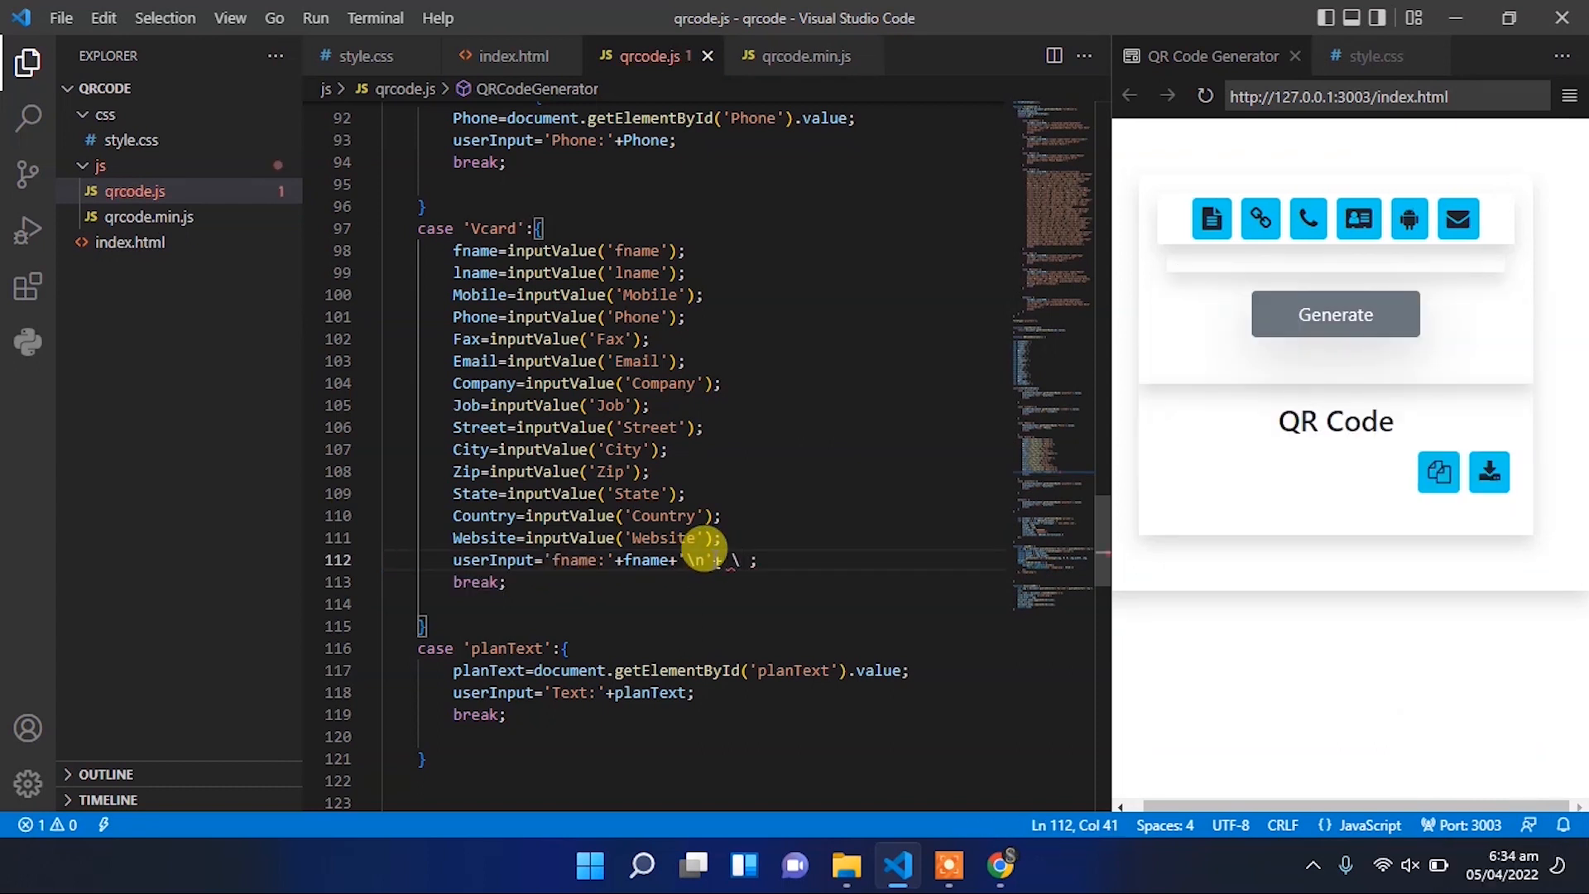
pyautogui.write('lname')
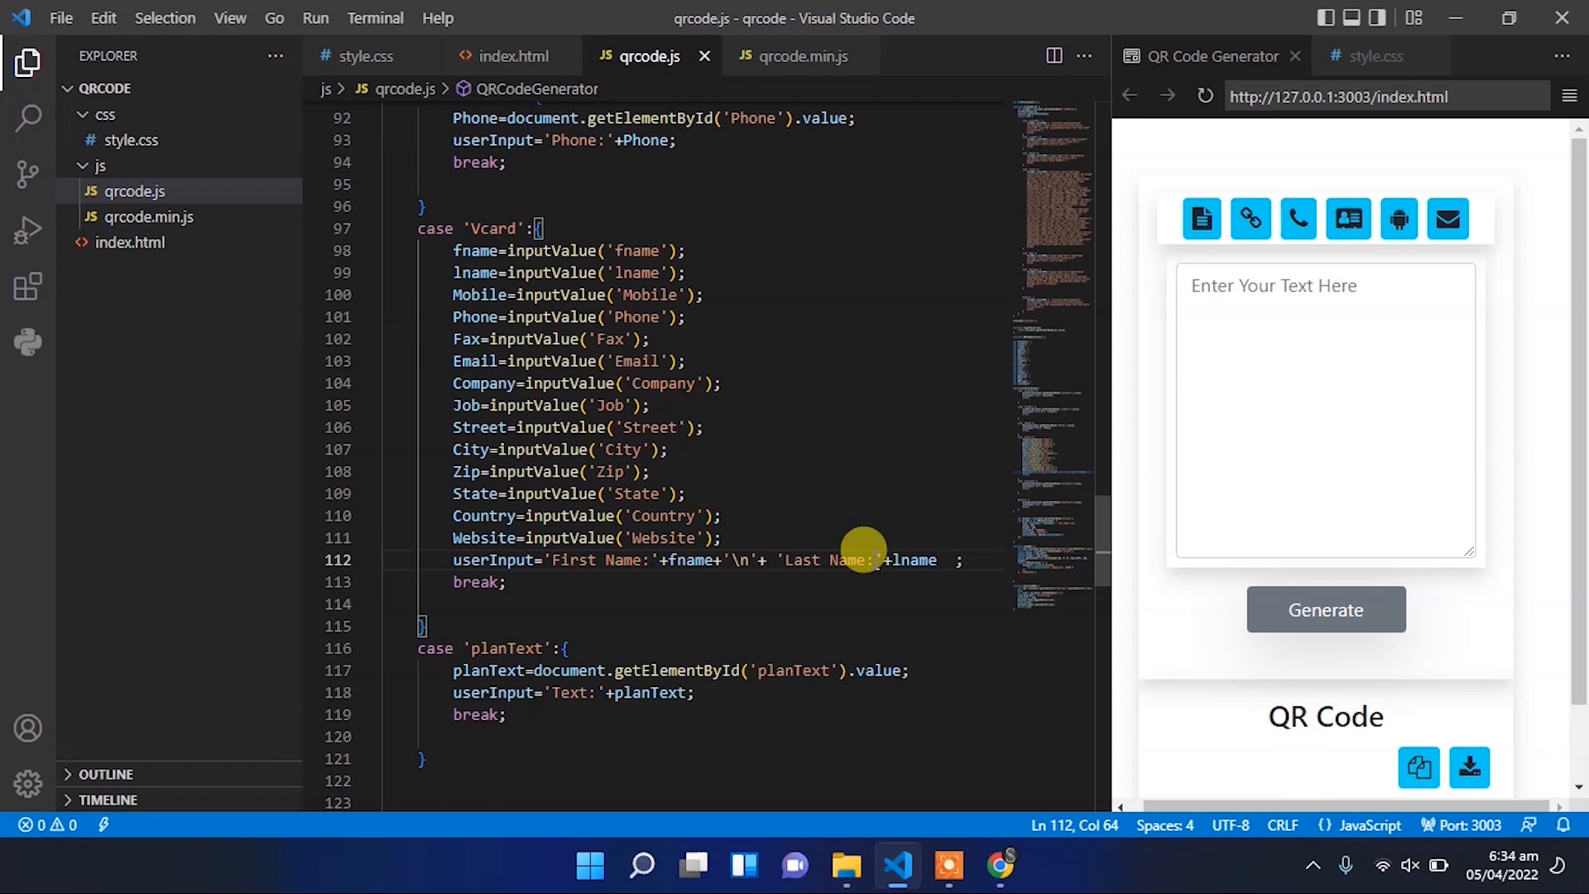
pyautogui.write("'\\n'")
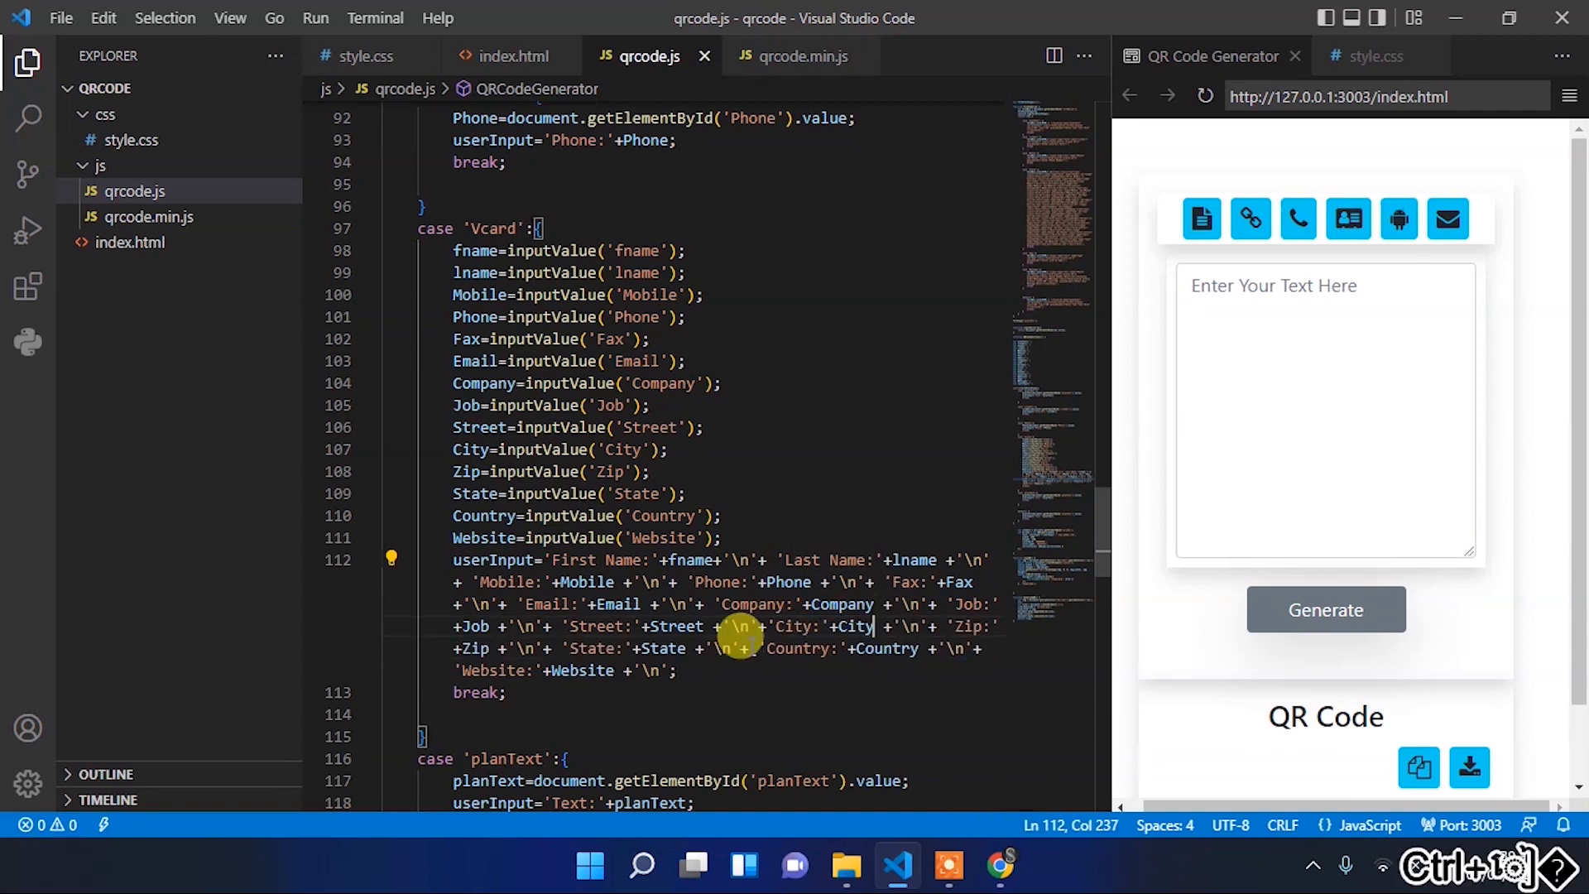
pyautogui.write('console')
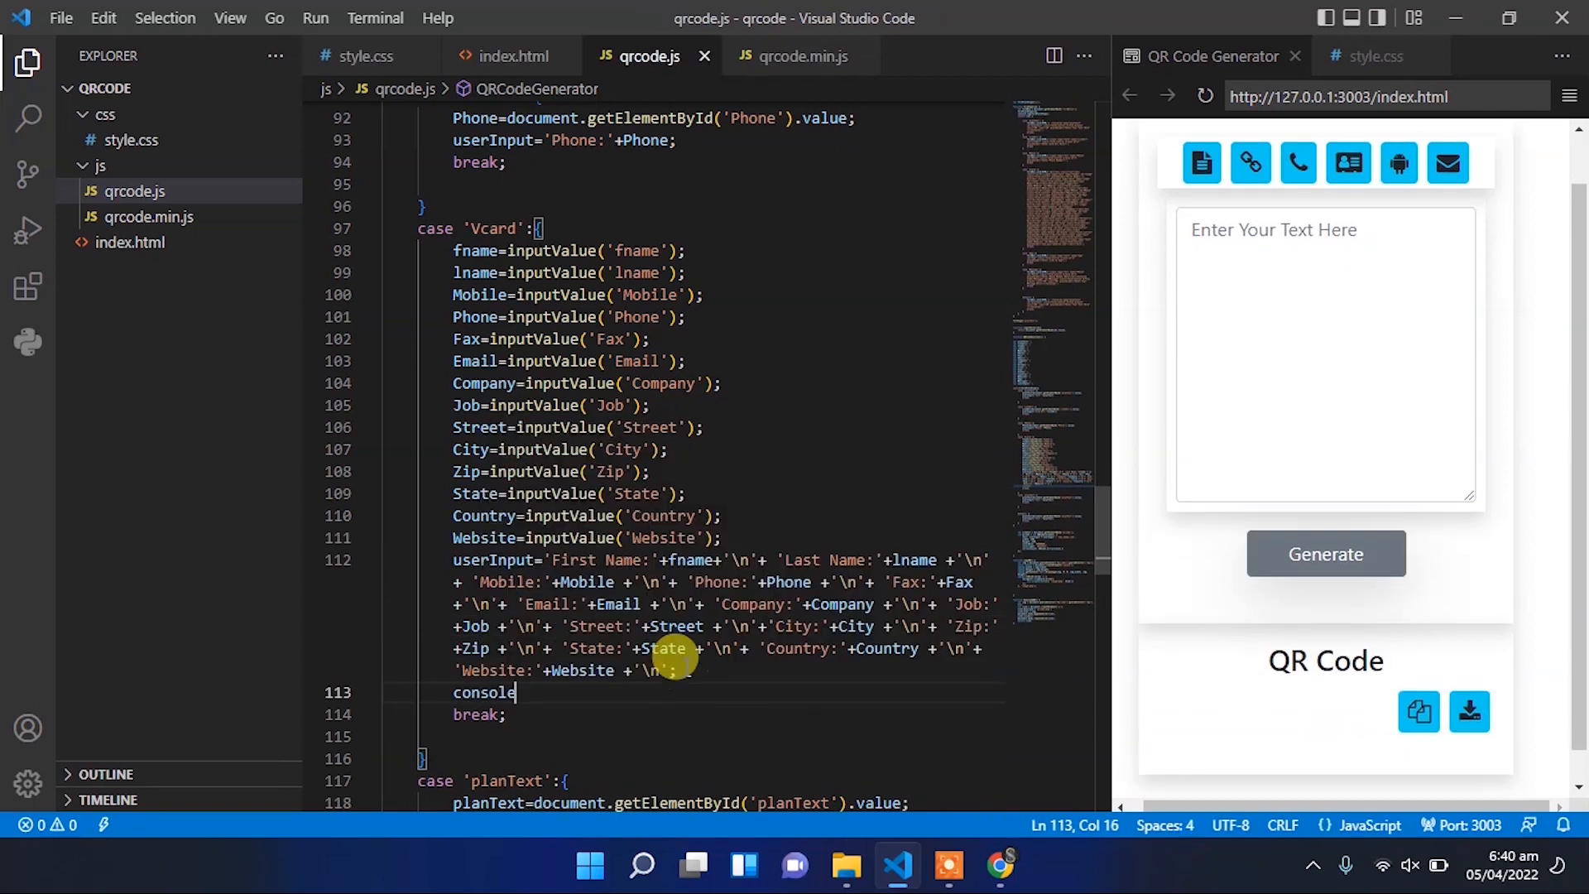
pyautogui.write('.log(')
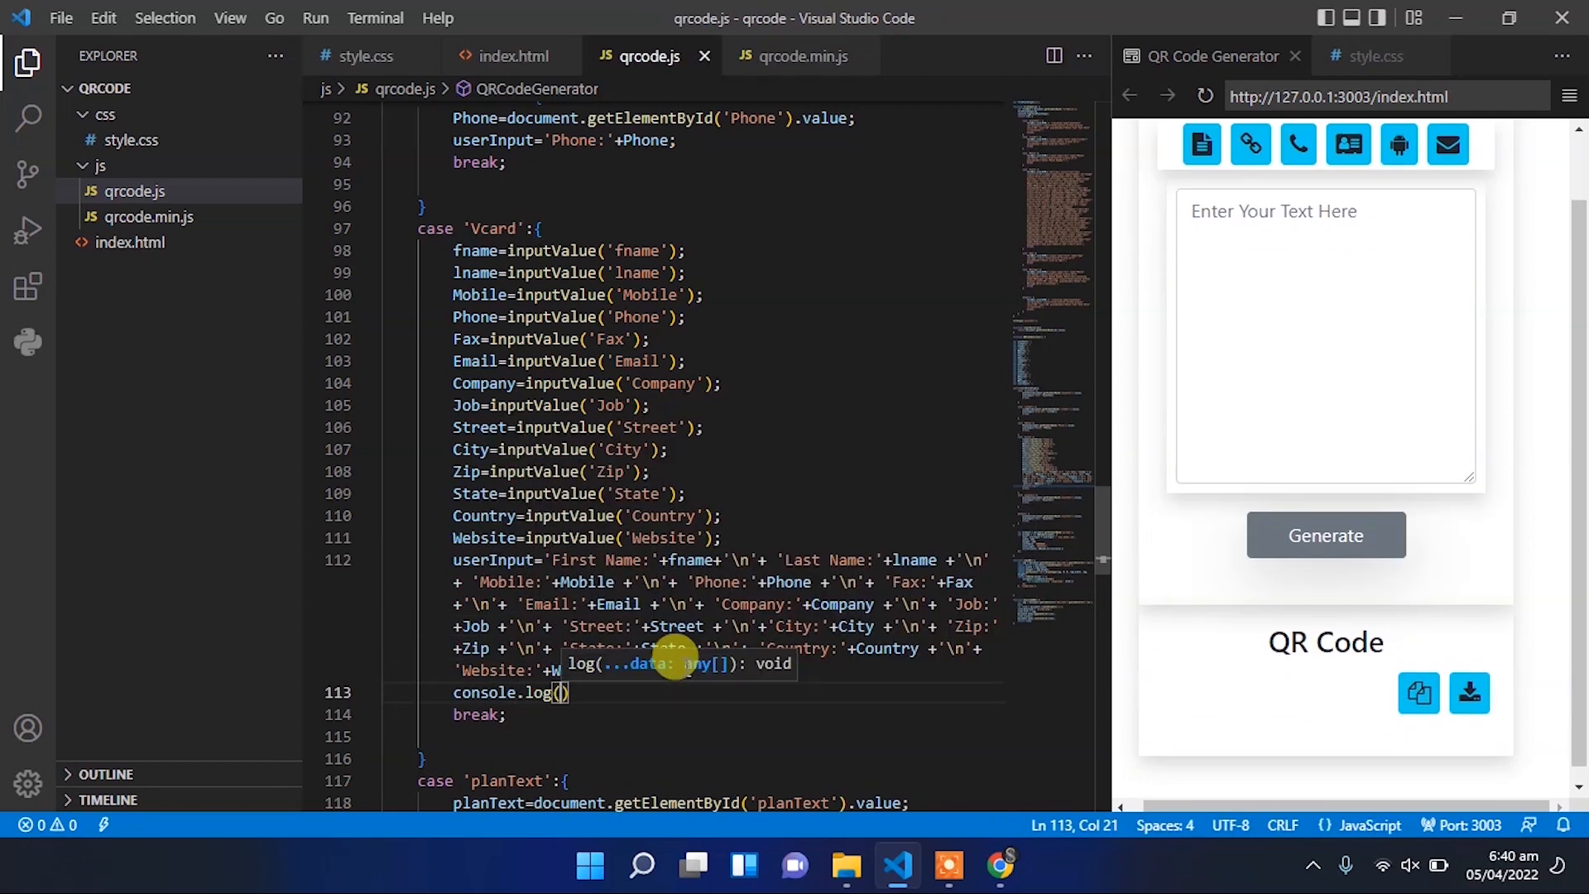
pyautogui.write('userInput')
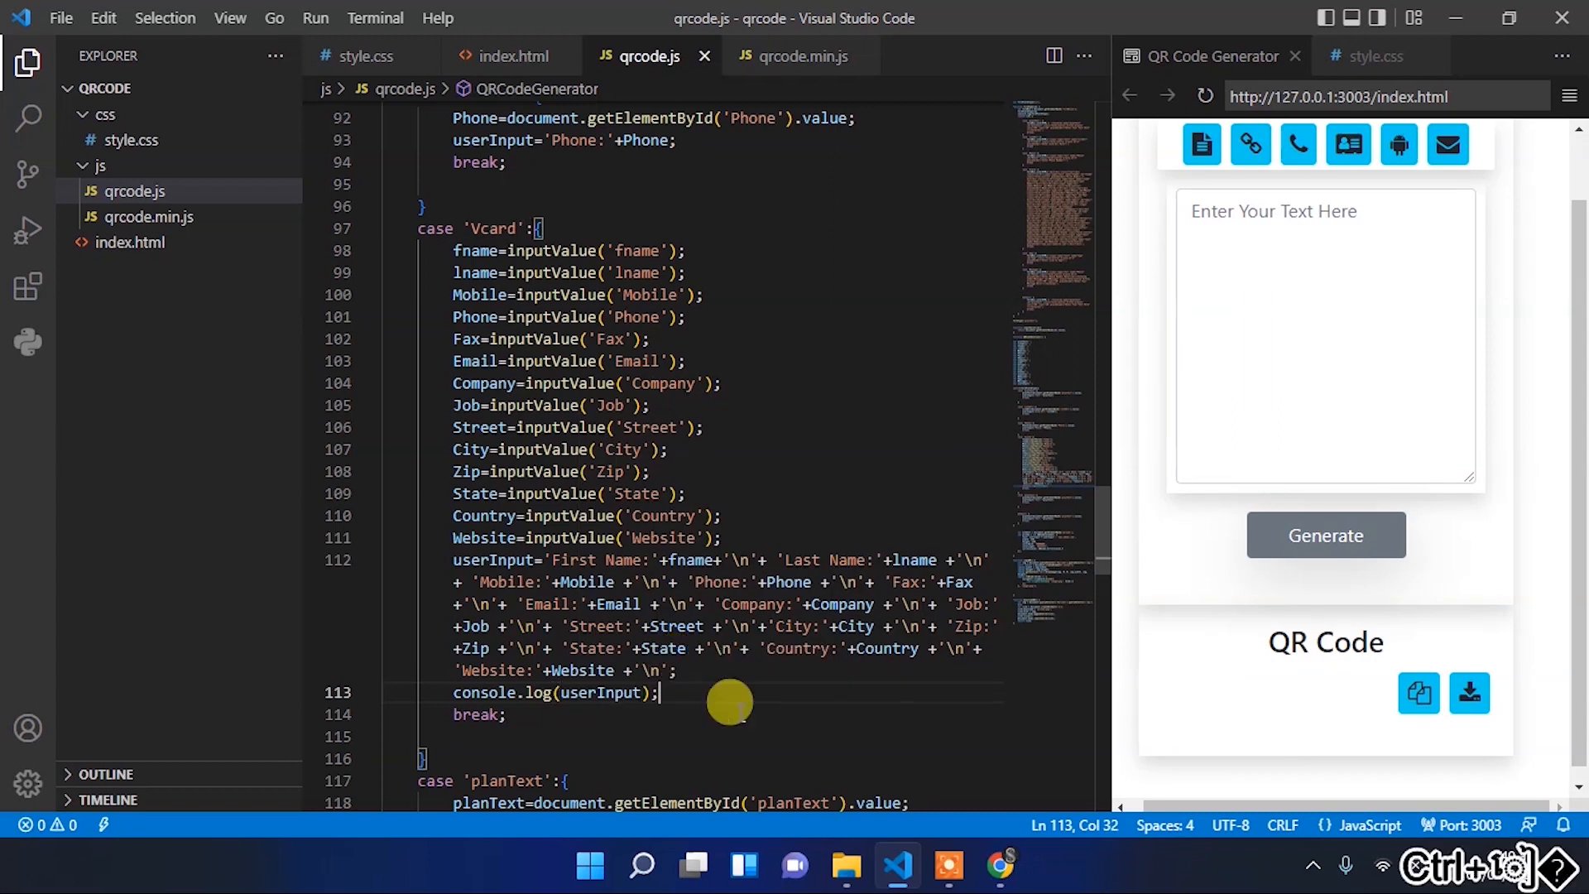
# - Test the vCard tab in Chrome, trace the null-value error to a field id, and fill the form to generate the QR code
pyautogui.click(998, 866)
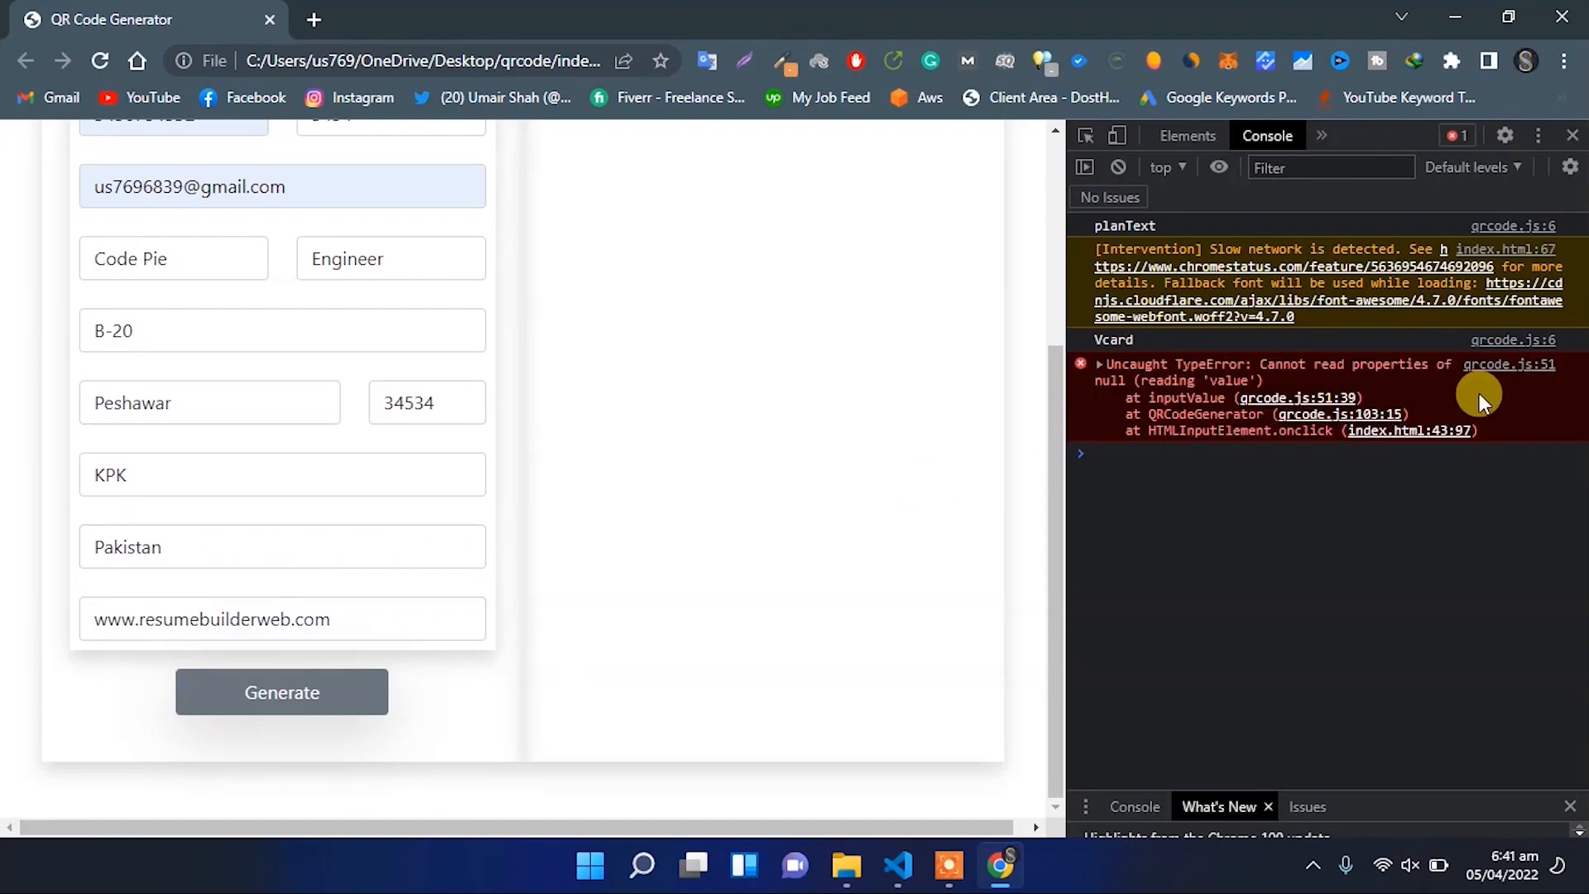
pyautogui.click(1342, 134)
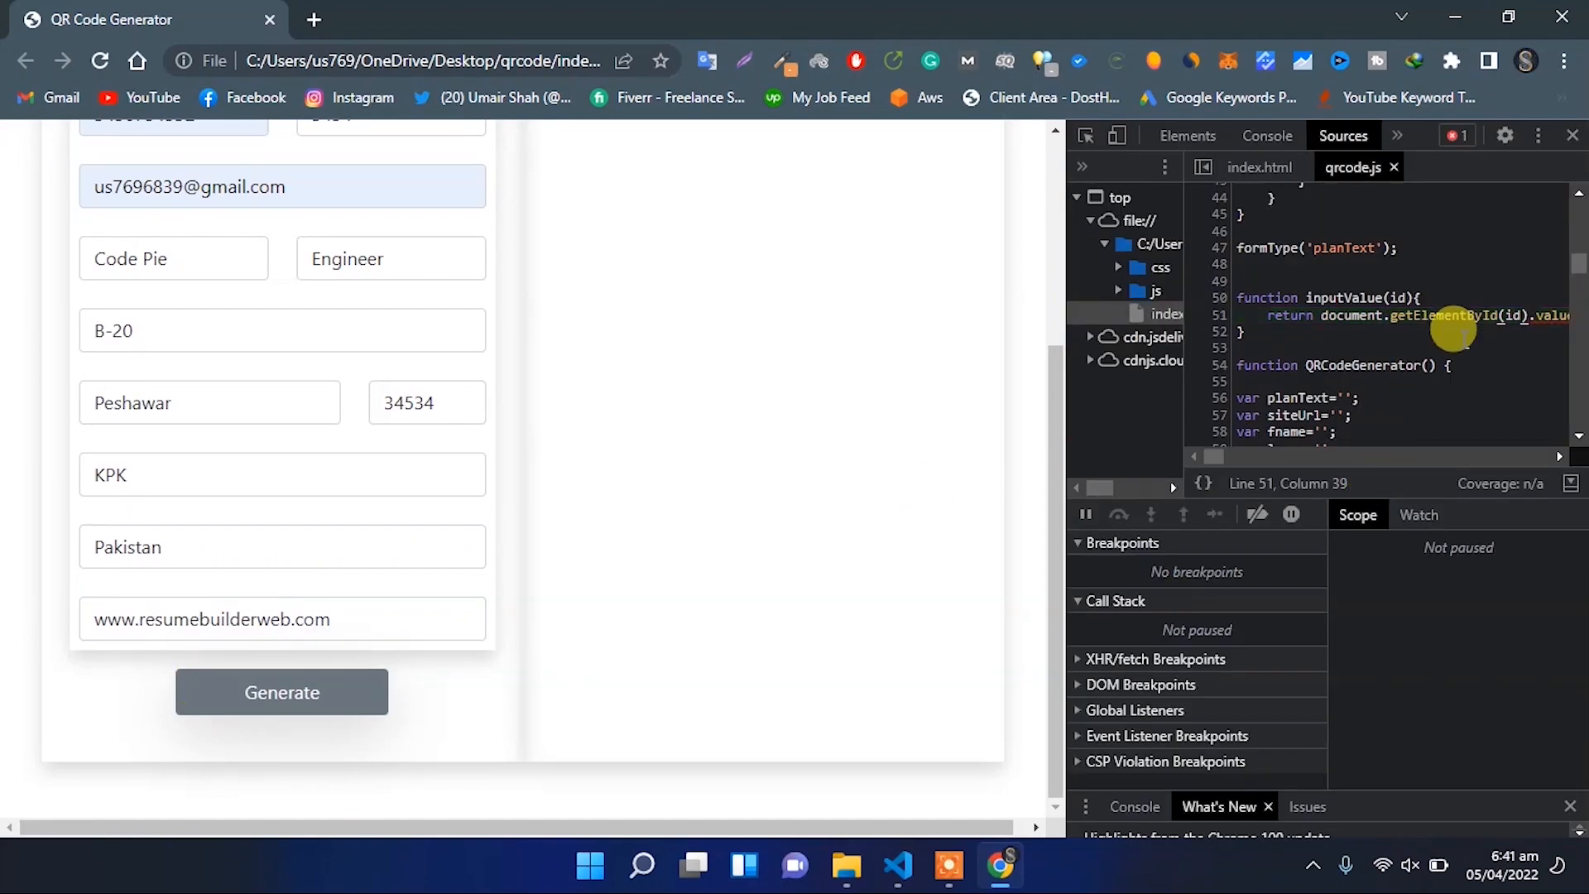
pyautogui.moveTo(1165, 230)
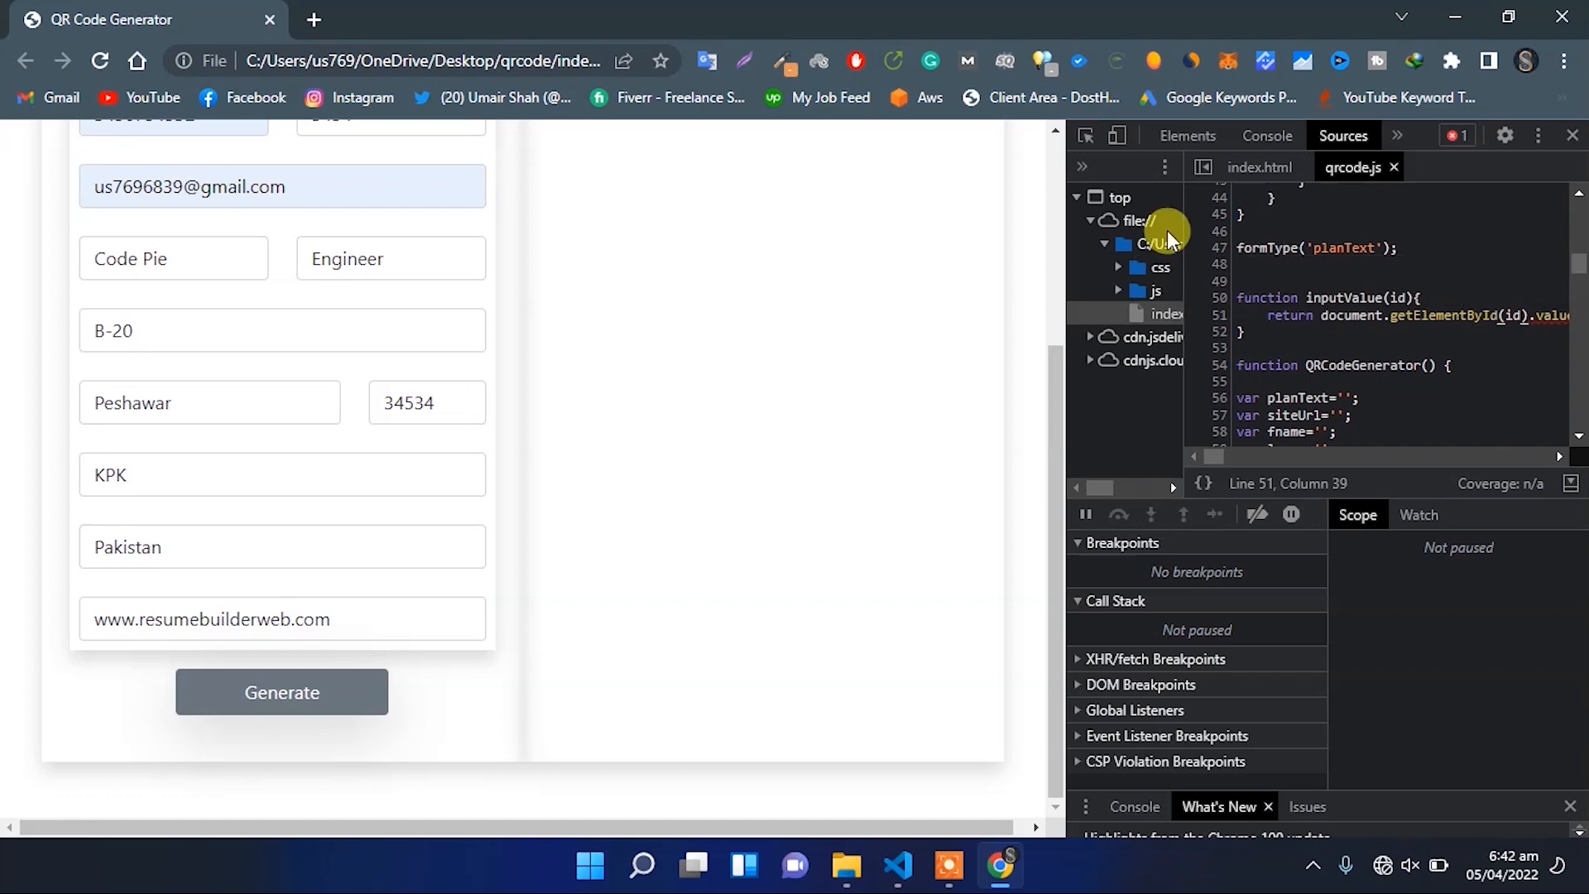
pyautogui.click(896, 864)
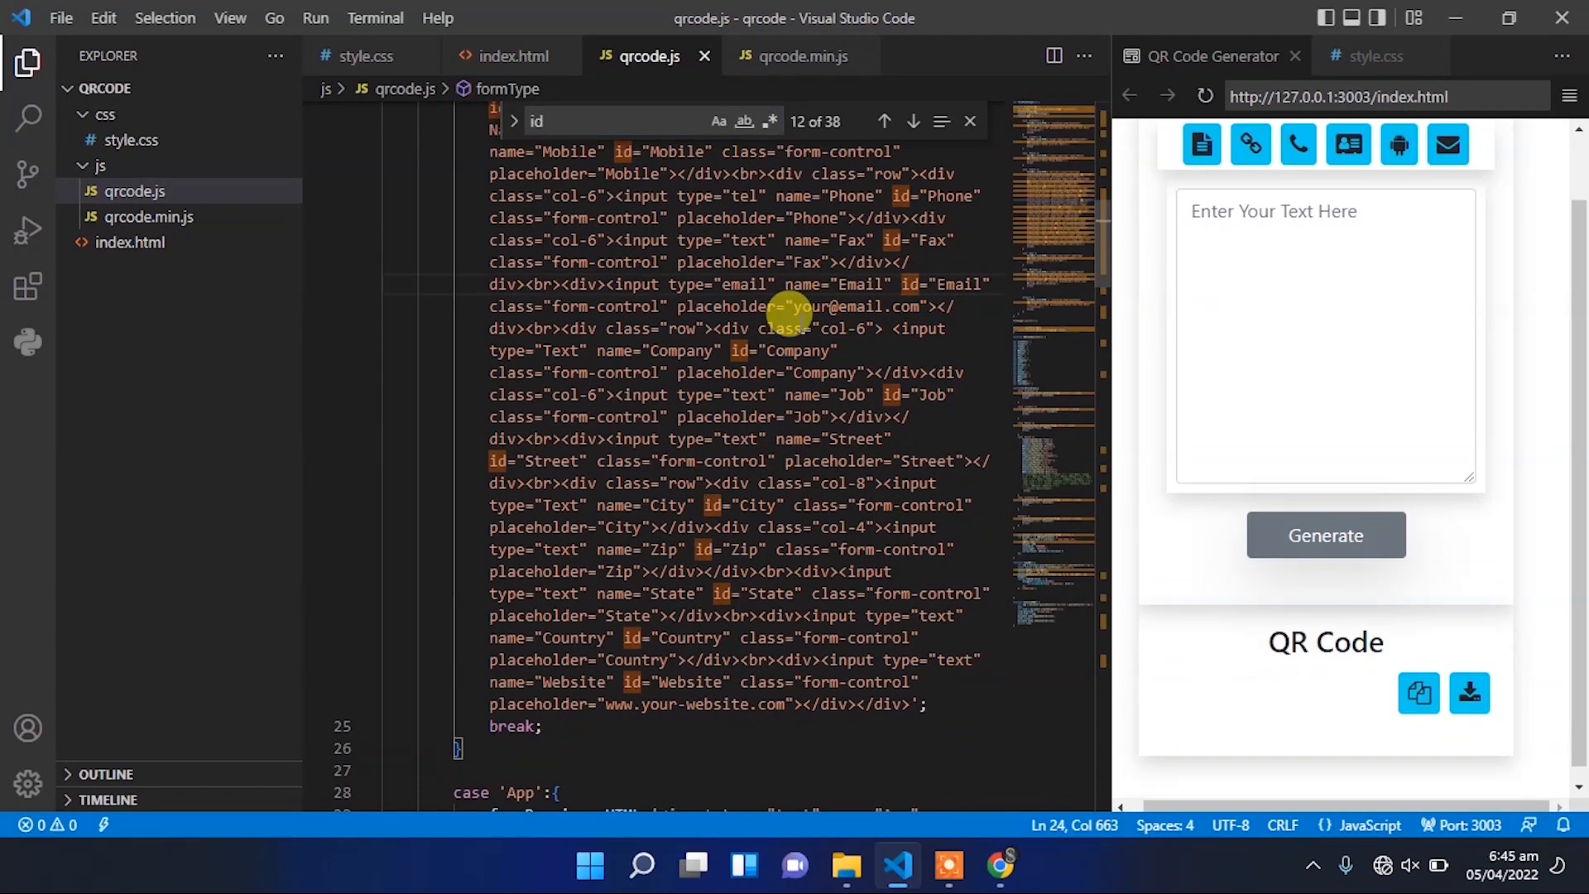
pyautogui.click(998, 866)
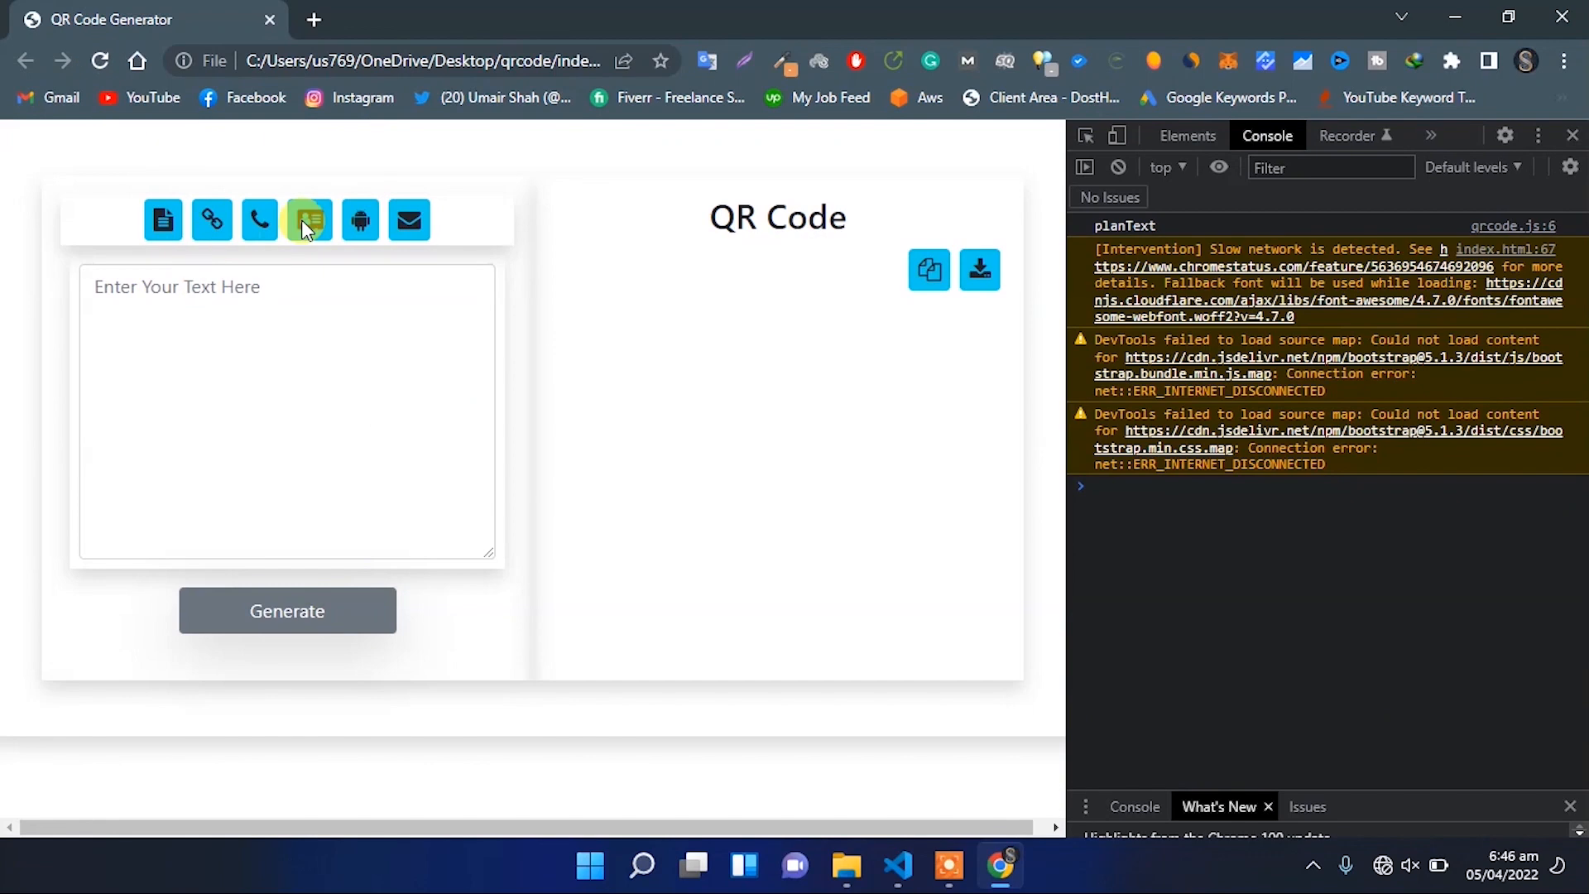
pyautogui.click(308, 220)
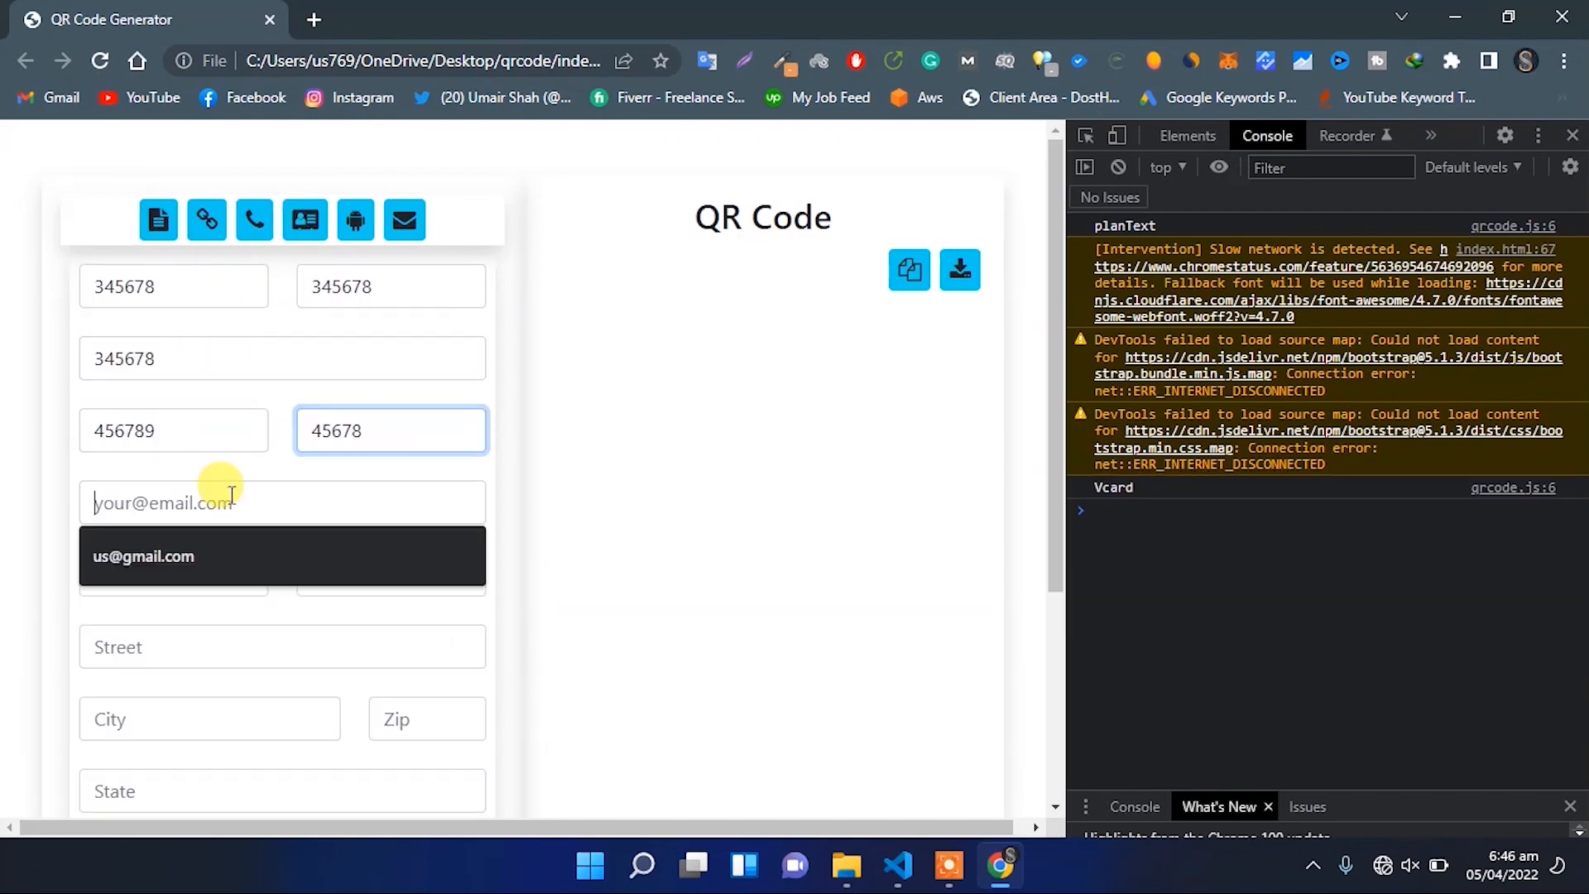
pyautogui.scroll(-3)
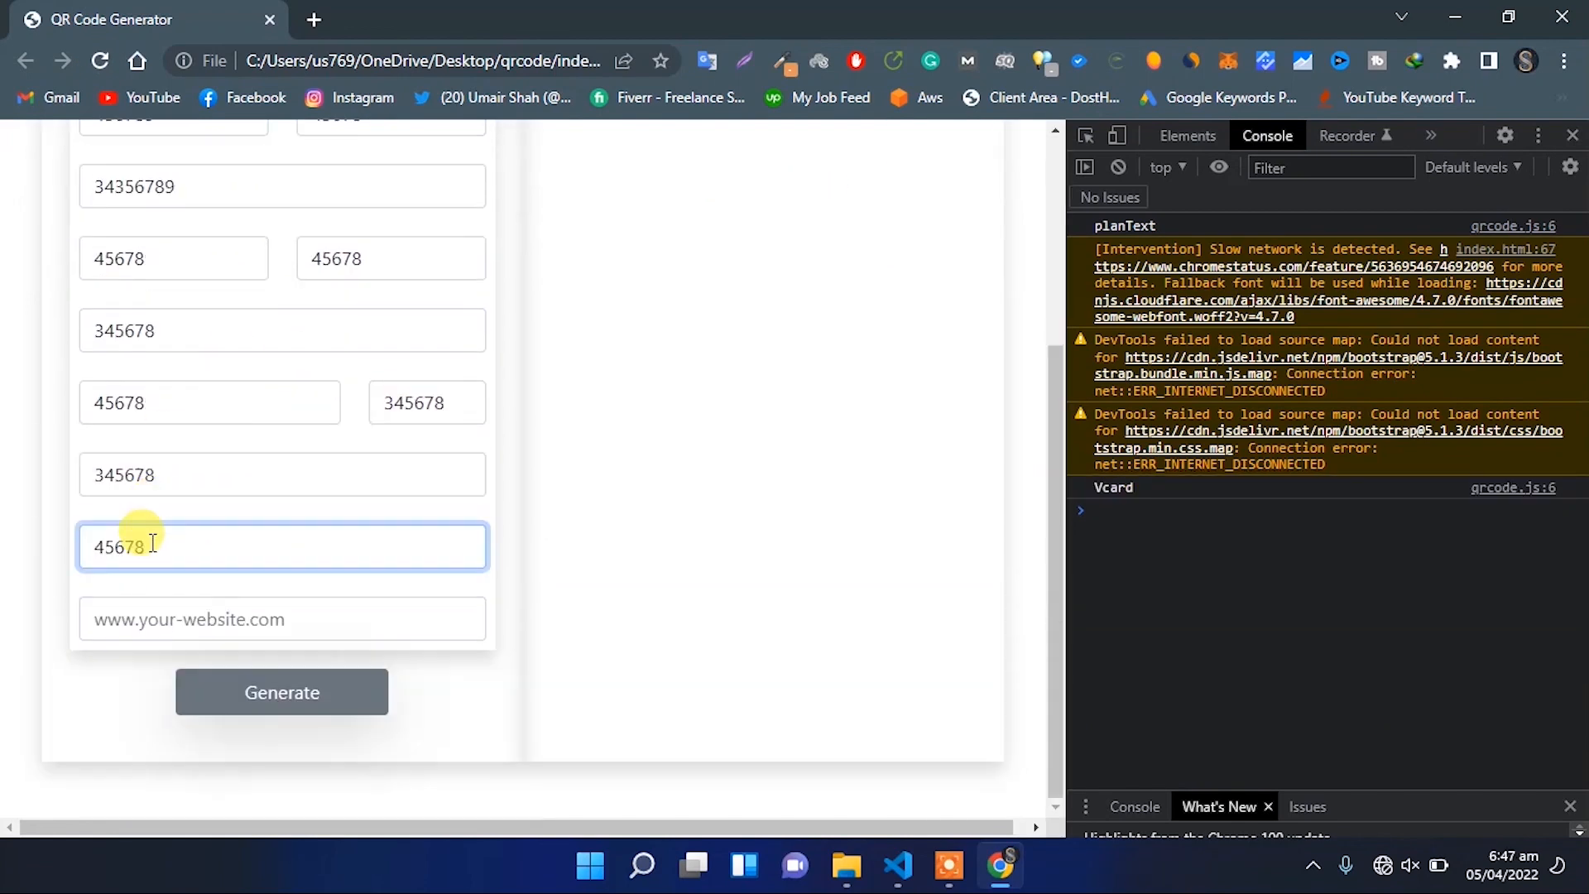
pyautogui.click(281, 692)
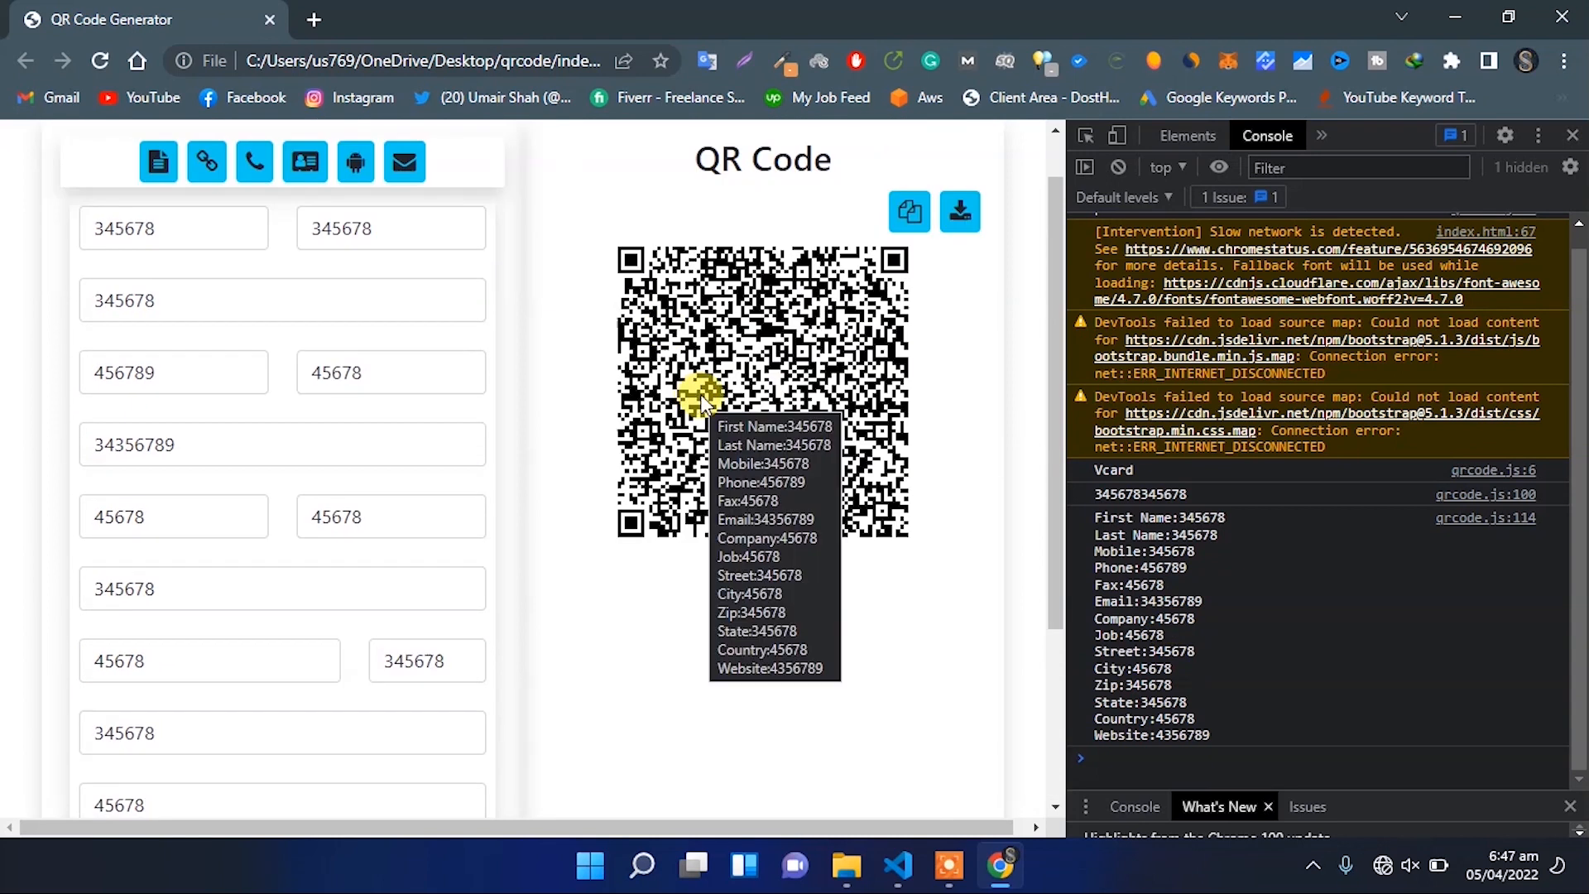
pyautogui.moveTo(801, 440)
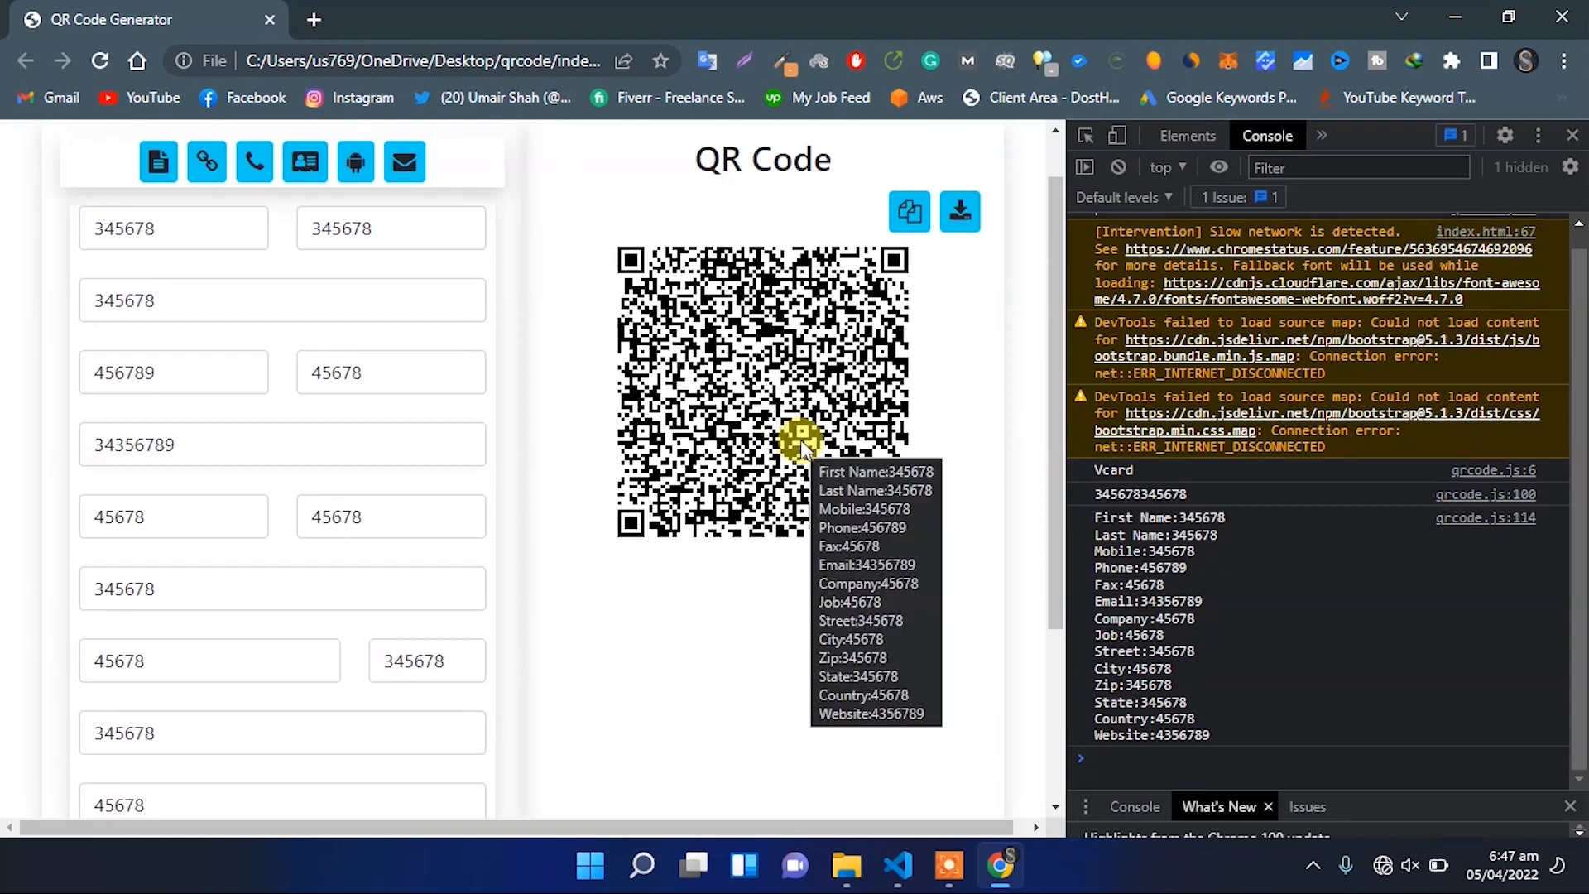
pyautogui.moveTo(1144, 507)
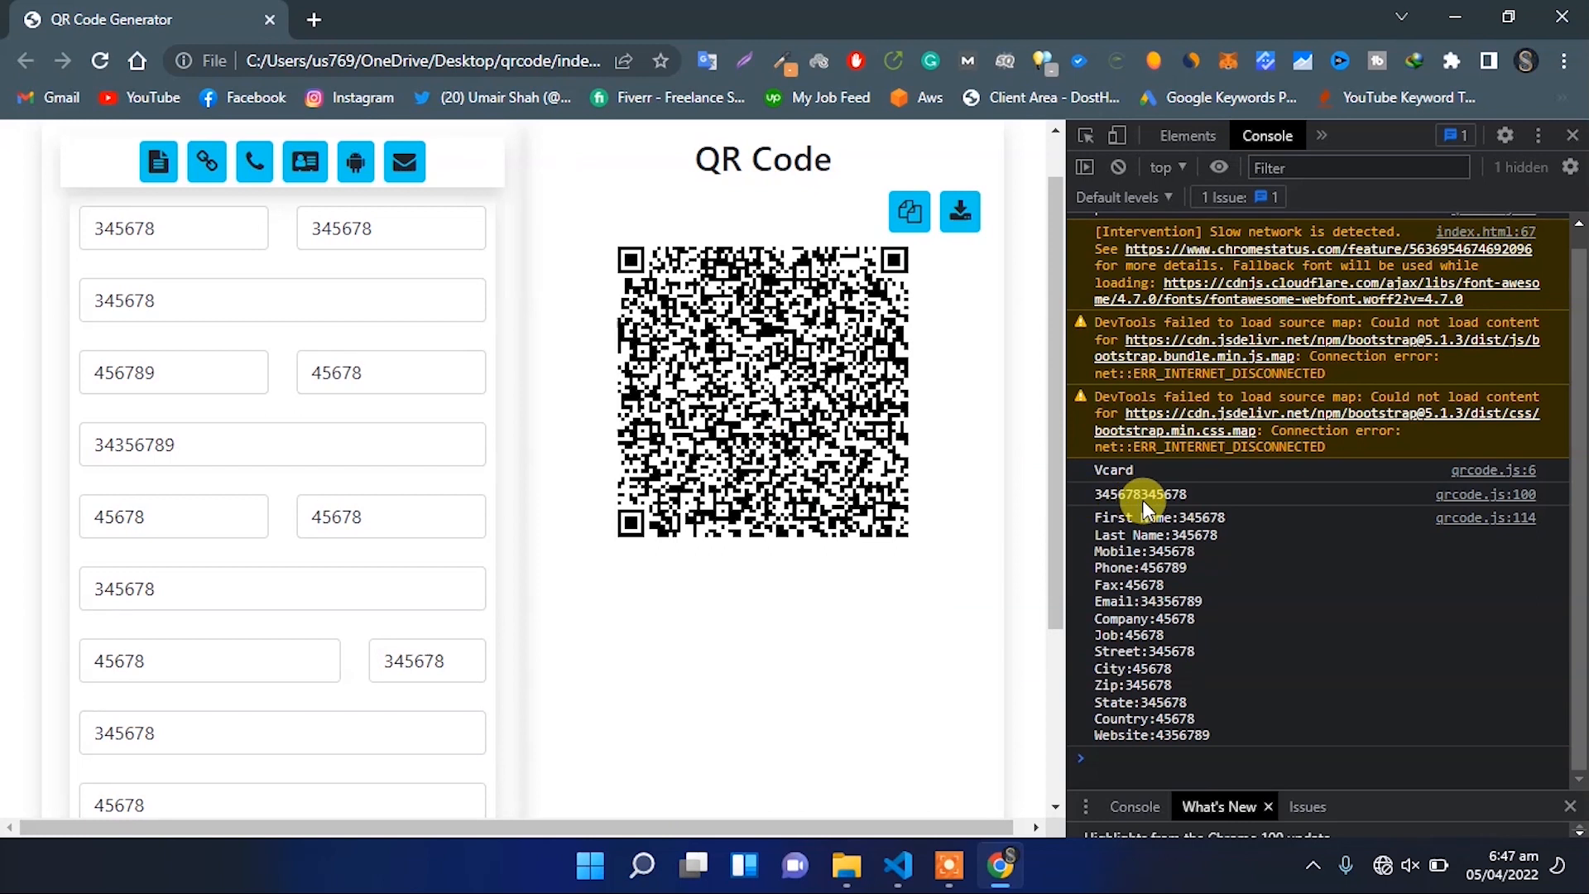
pyautogui.moveTo(1170, 567)
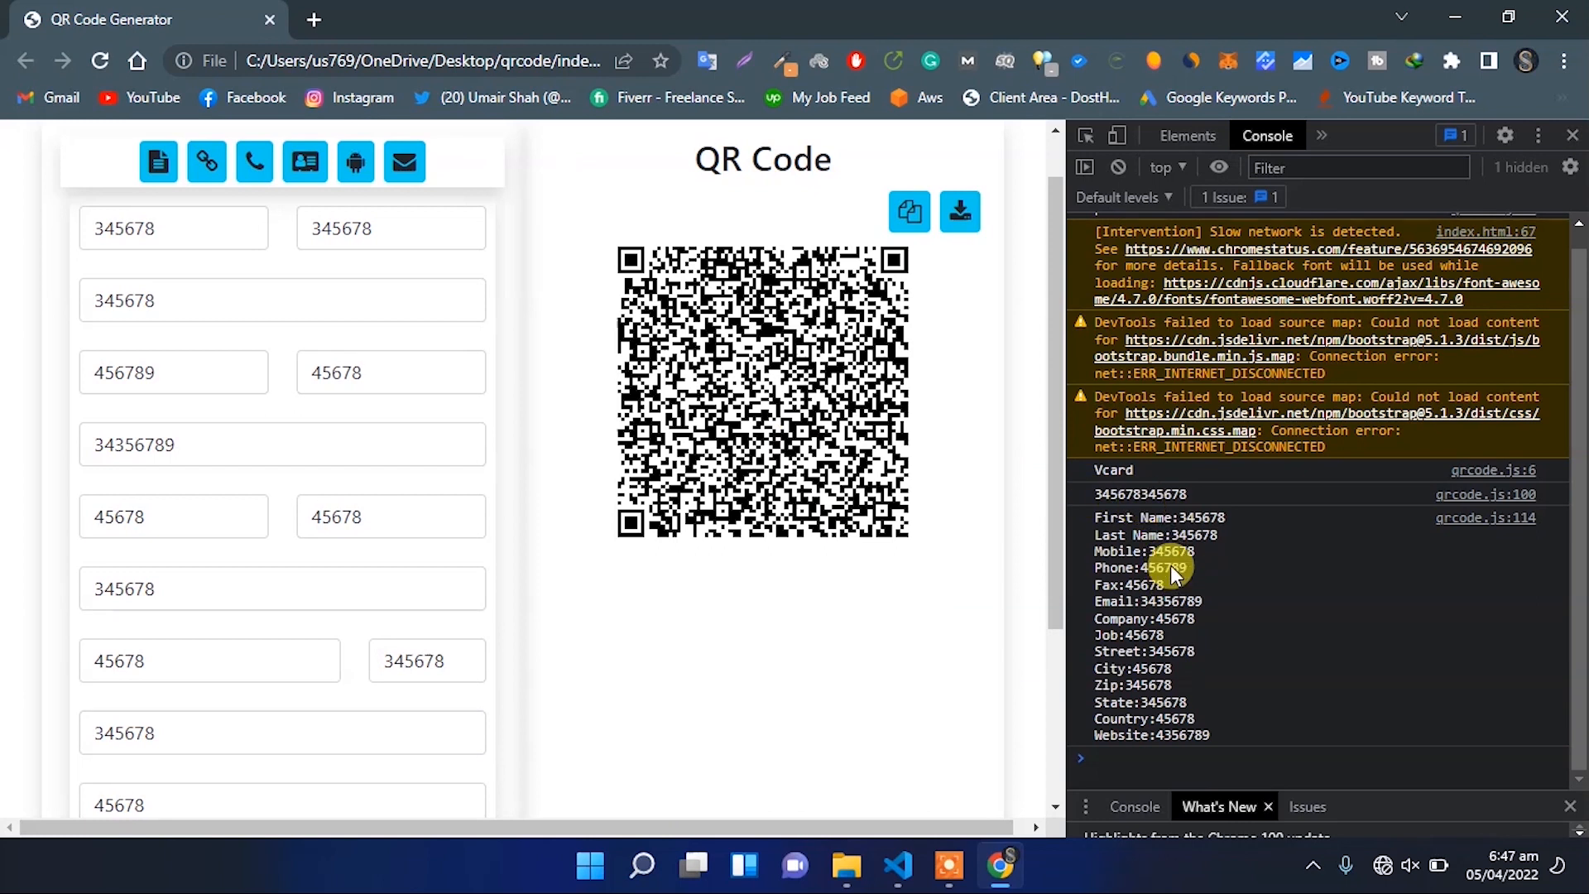
pyautogui.moveTo(1165, 668)
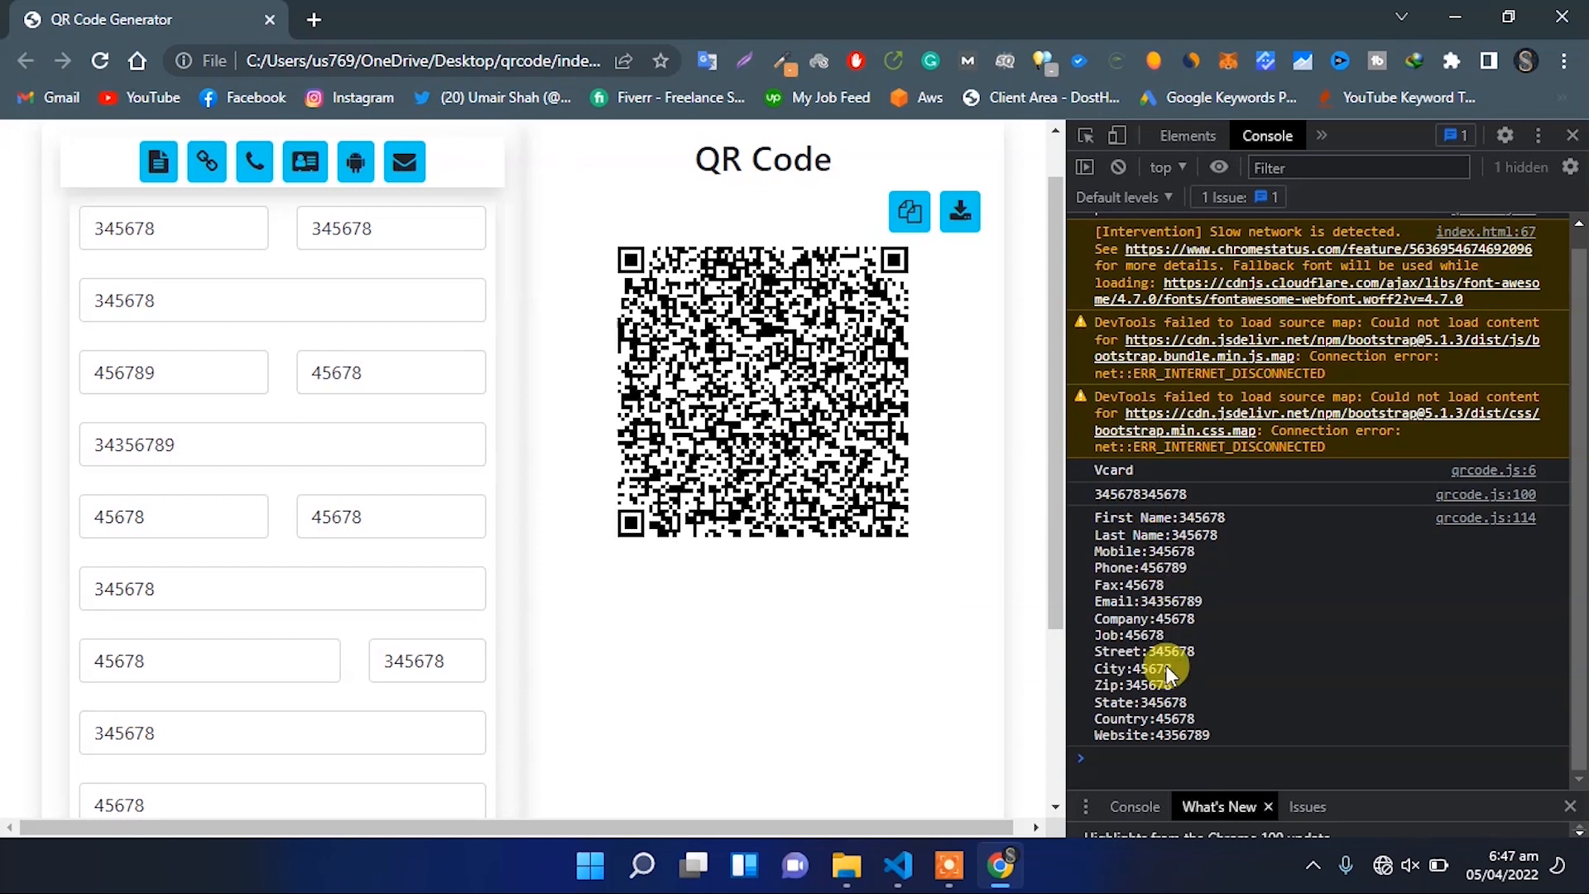